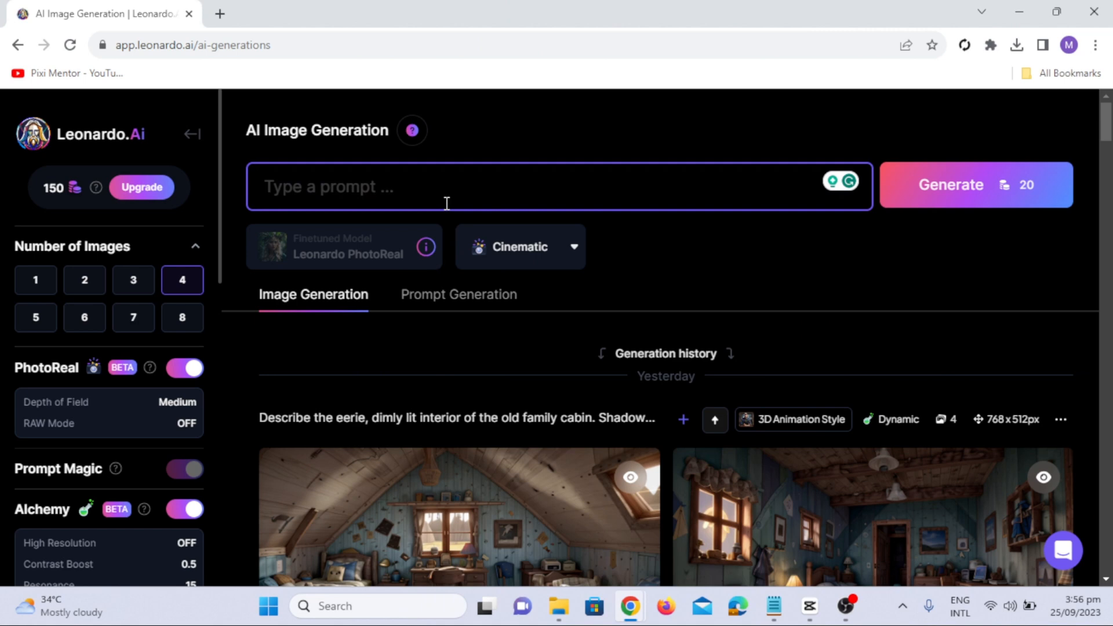
- Generate four PhotoReal portraits from the prompt 'beautiful girl, curly hair, blue eyes'
type("beautiful girl with curly hair and blu")
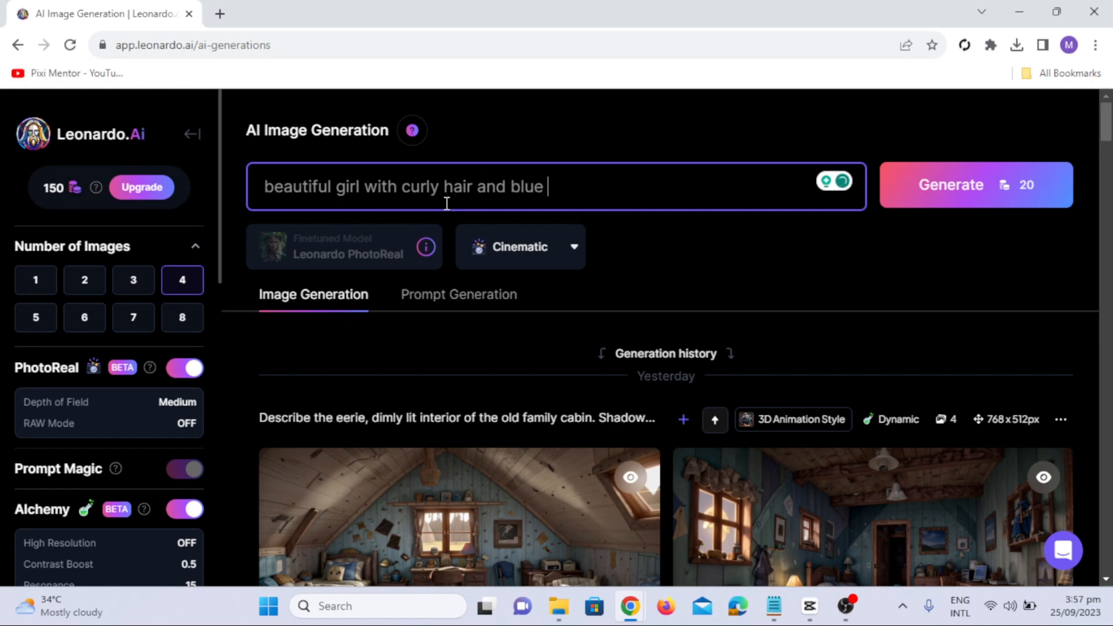
type("eyes")
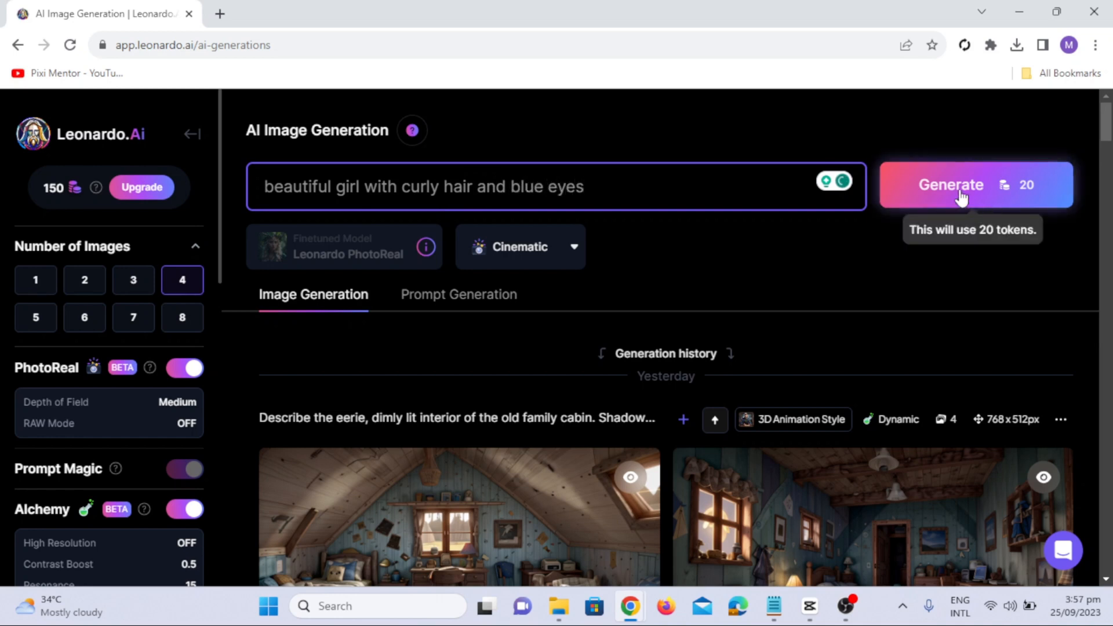
left_click(951, 184)
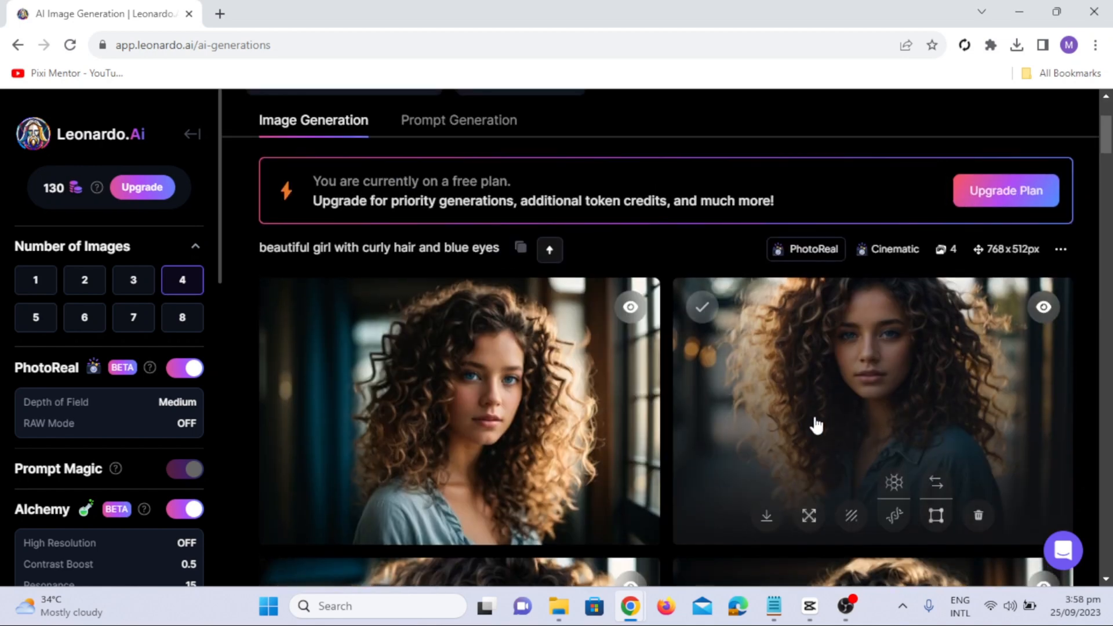
scroll("down", 3)
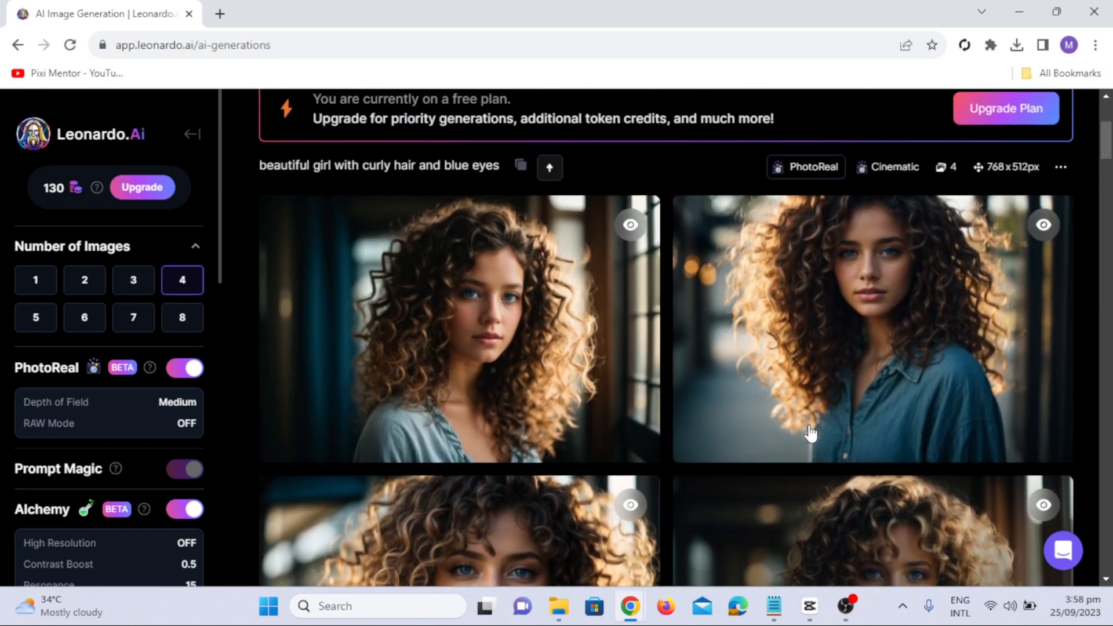
- Review the generated portraits enlarged one by one, stepping through them in the lightbox
left_click(871, 328)
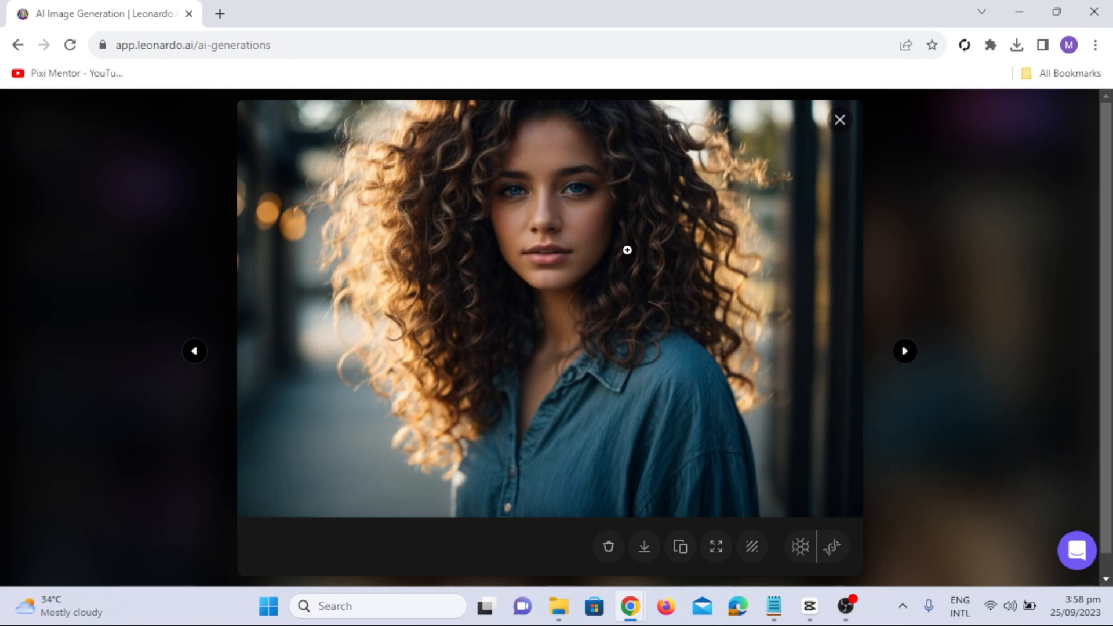
left_click(839, 119)
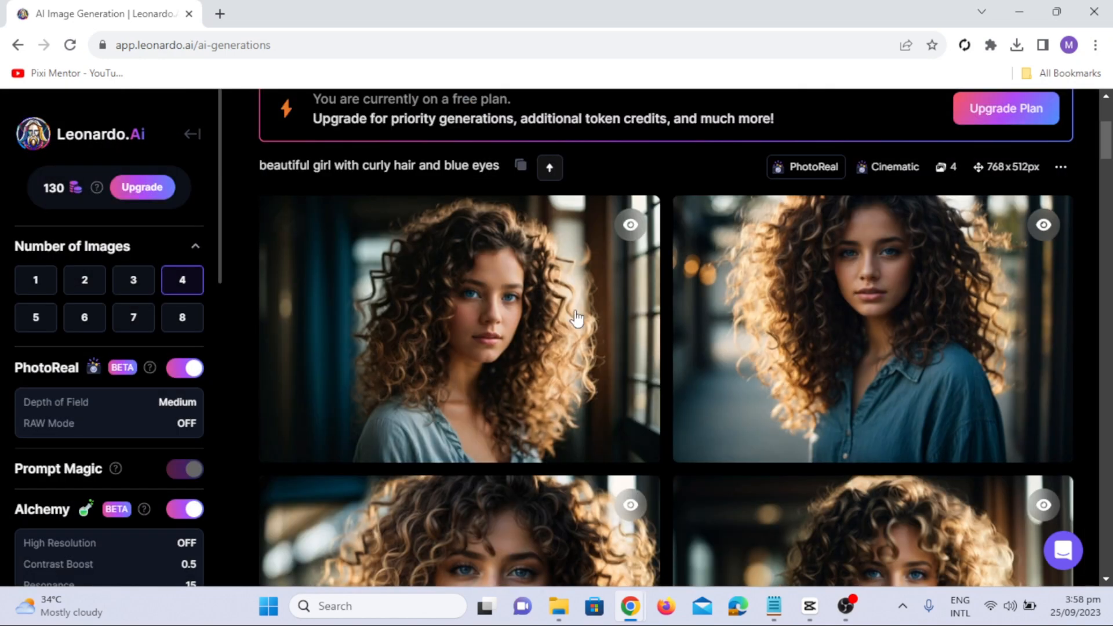
left_click(458, 328)
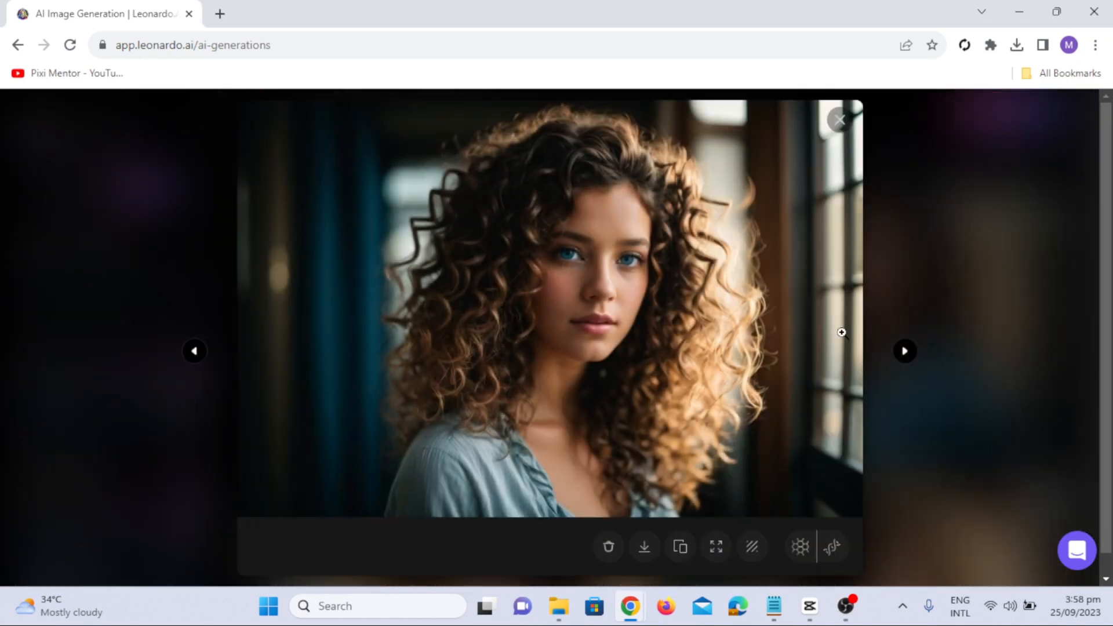
left_click(905, 350)
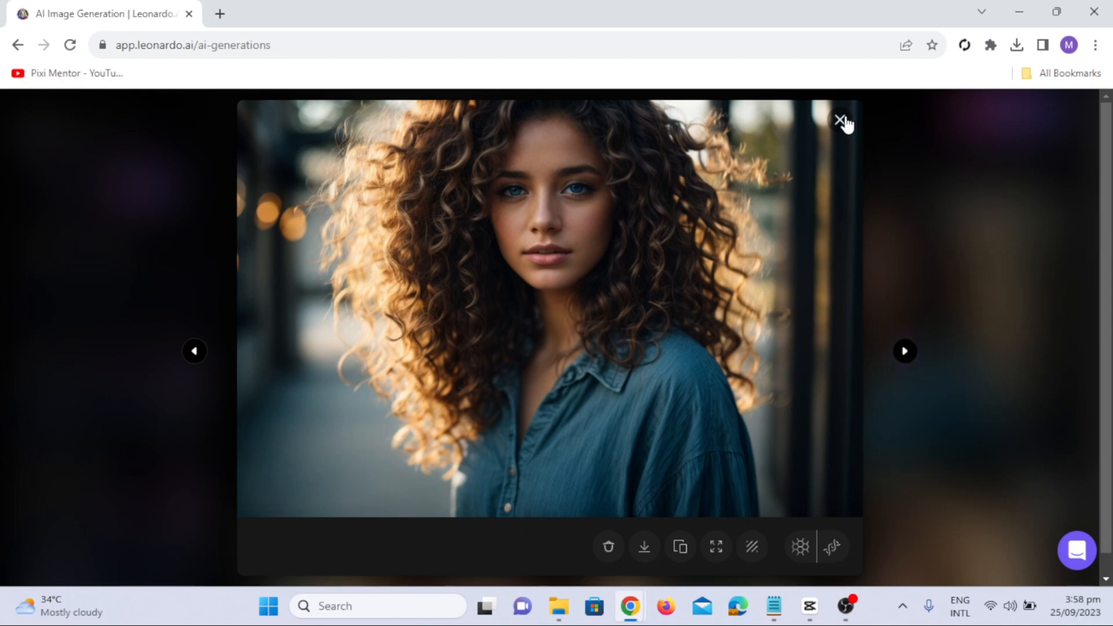
left_click(841, 119)
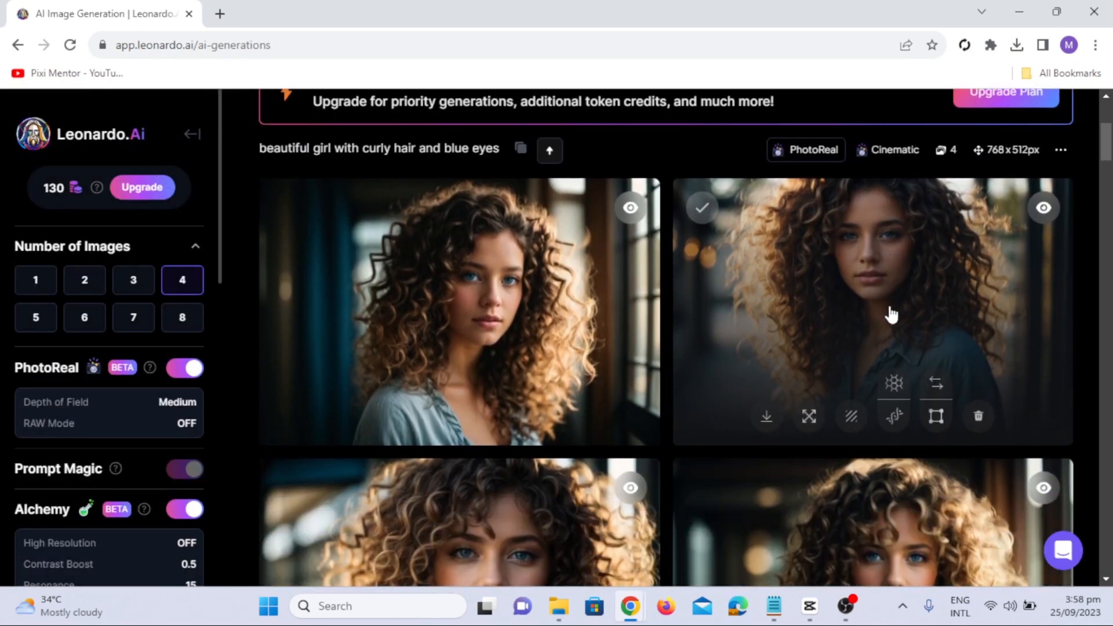
scroll("down", 3)
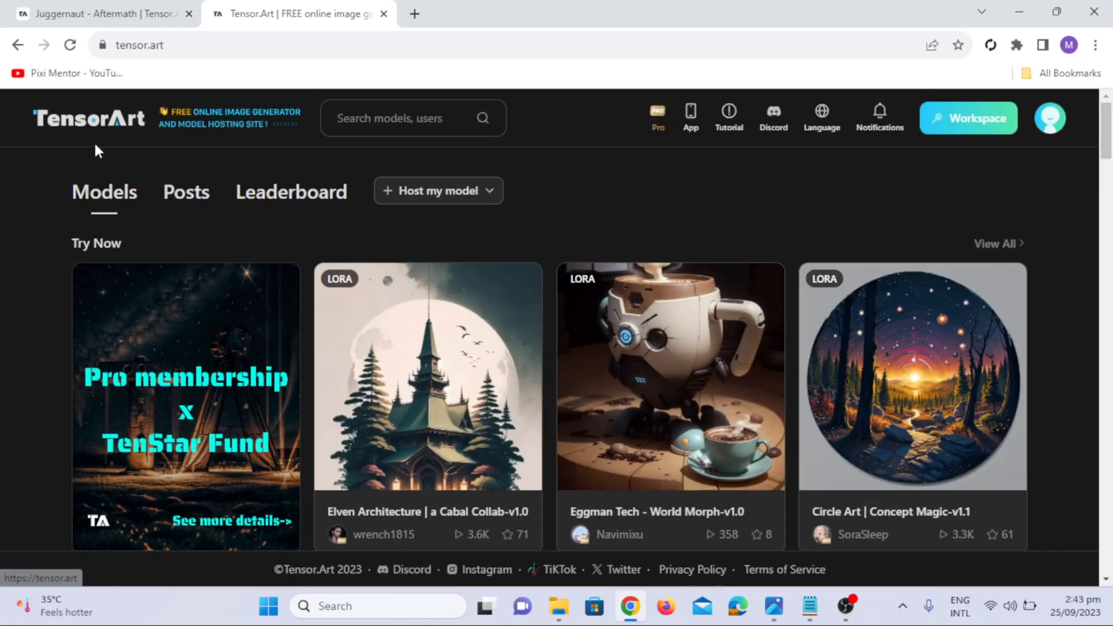
- Browse down the Models gallery to the Juggernaut models and search for 'jugger'
scroll("down", 3)
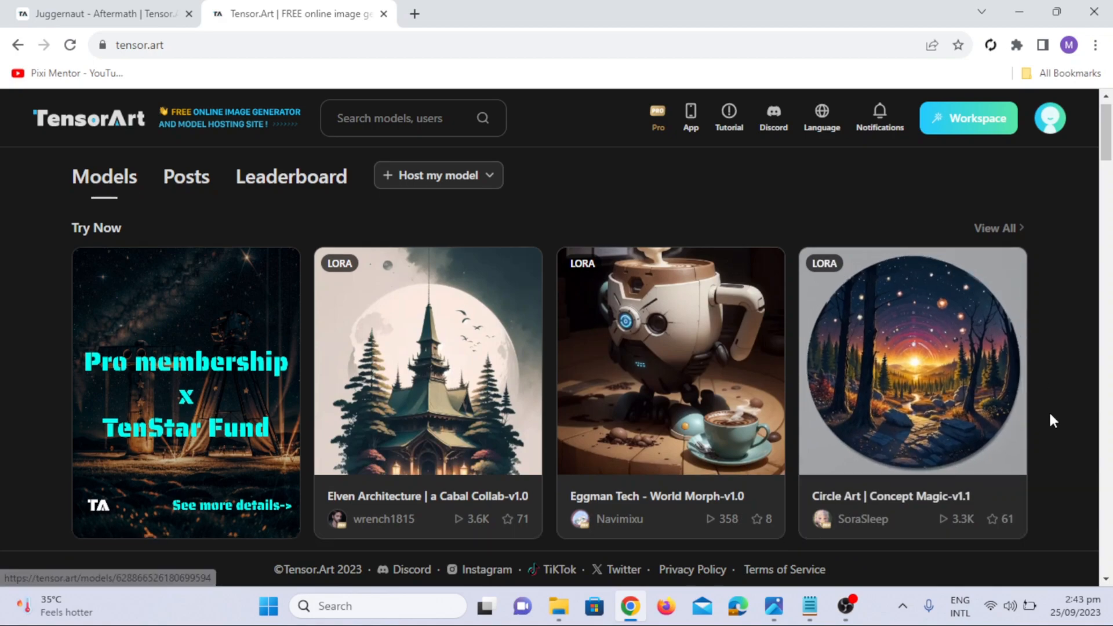
scroll("down", 3)
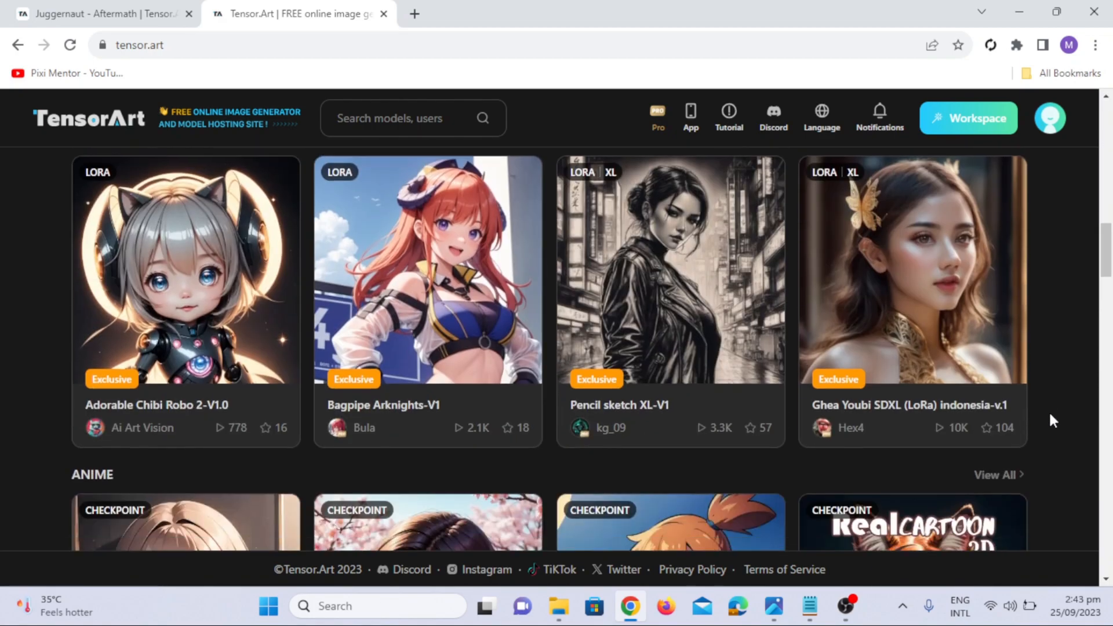
scroll("down", 3)
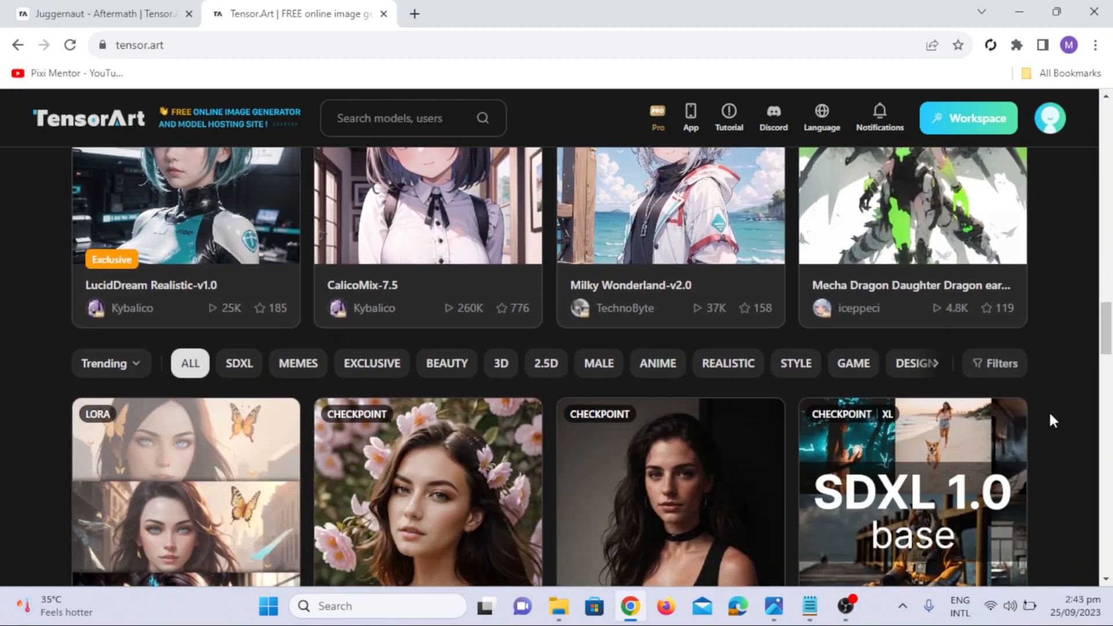
scroll("down", 3)
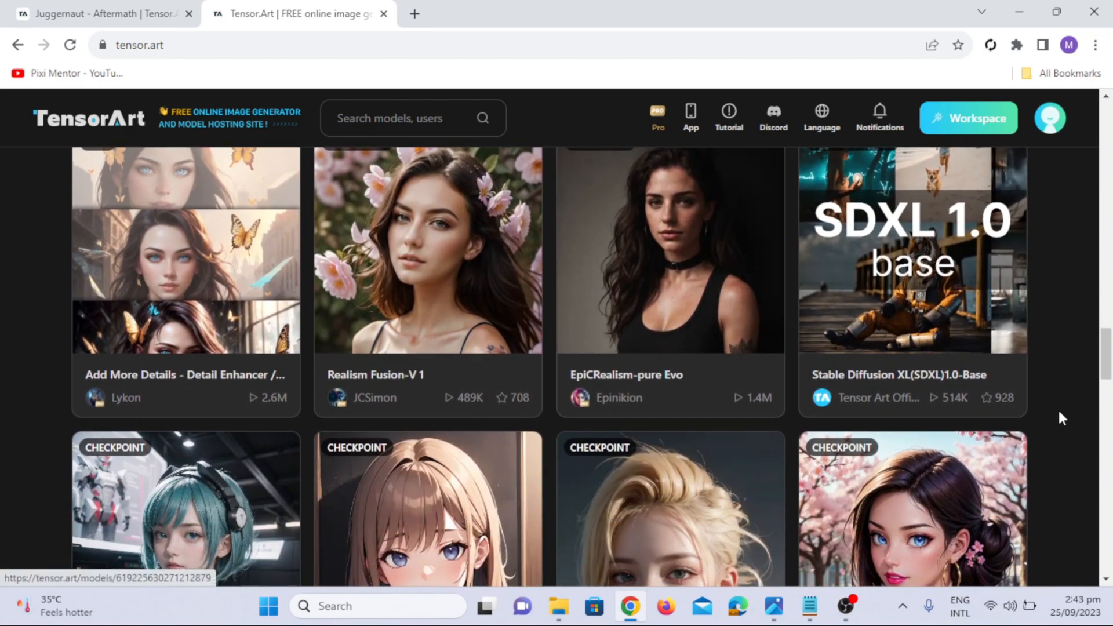
scroll("down", 3)
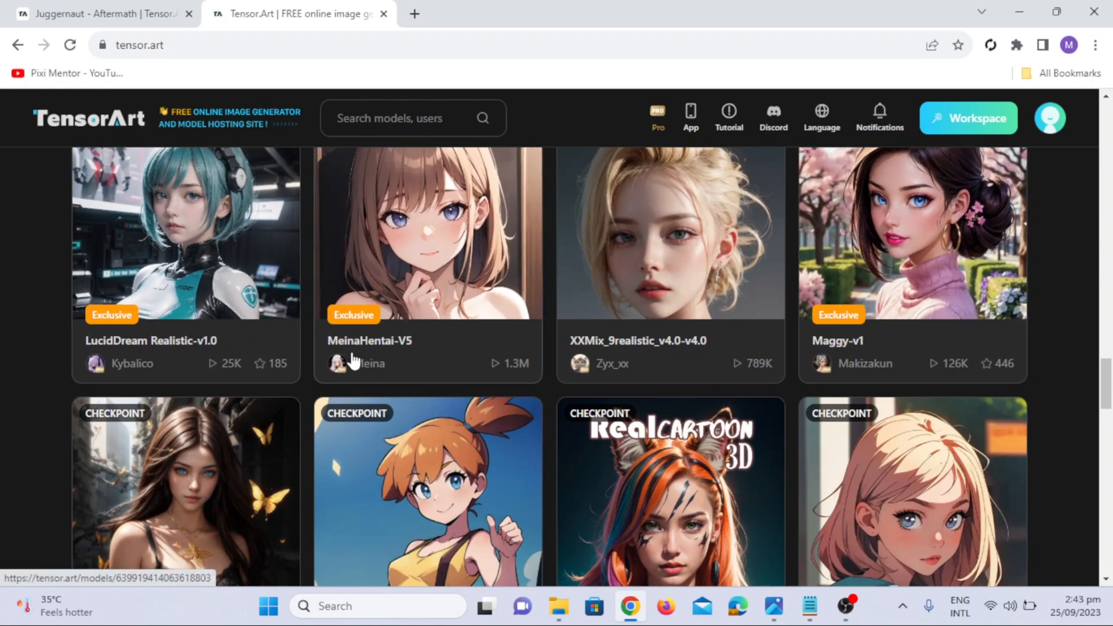
mouse_move(110, 354)
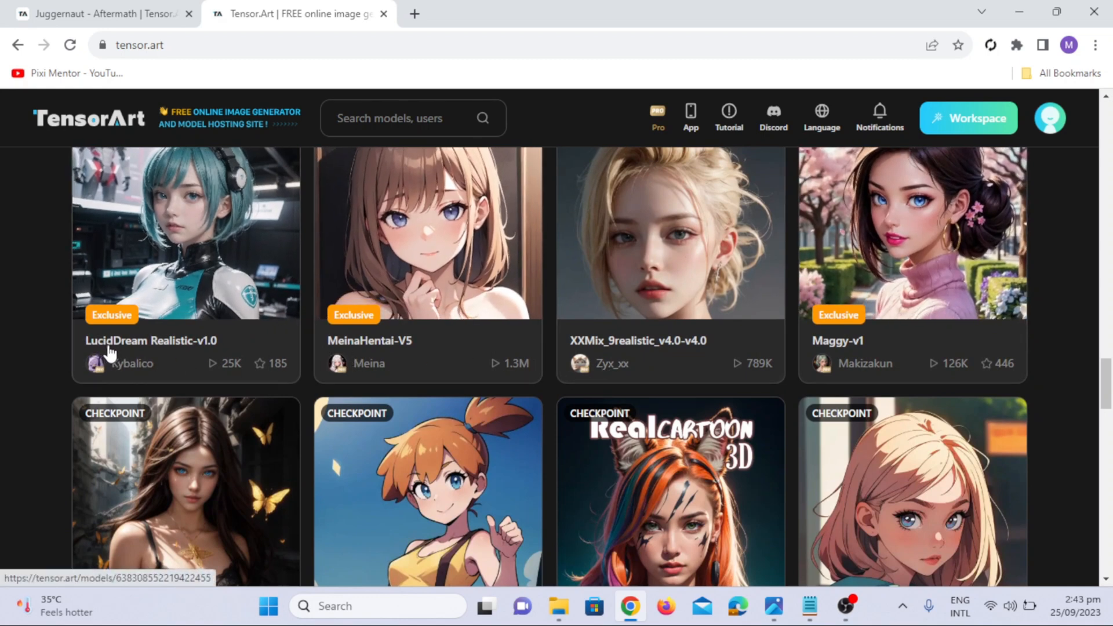
scroll("down", 3)
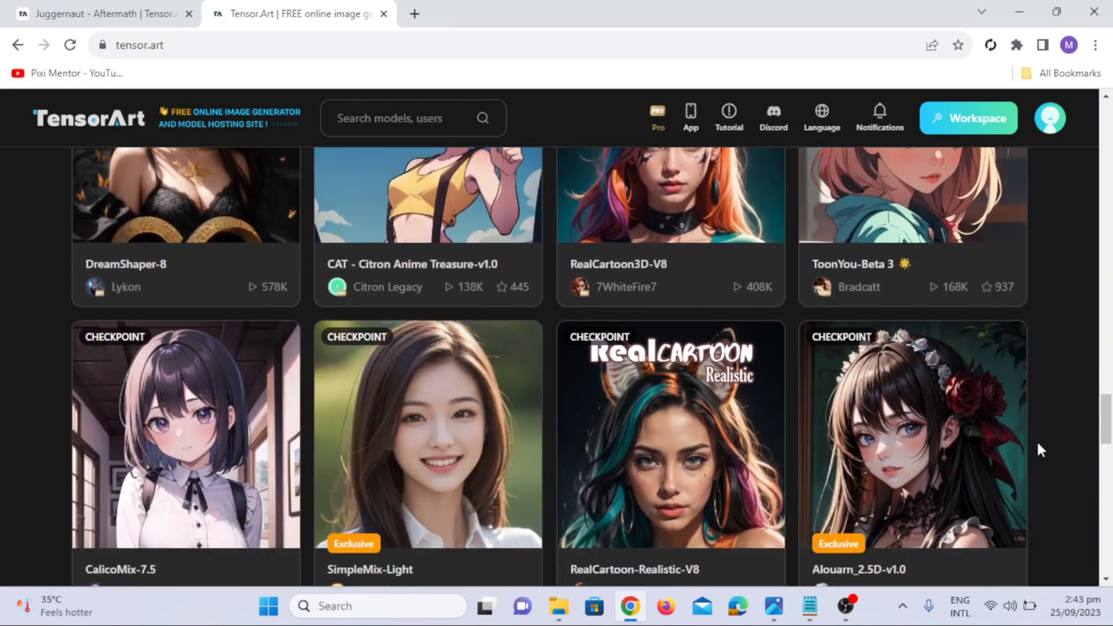
scroll("down", 3)
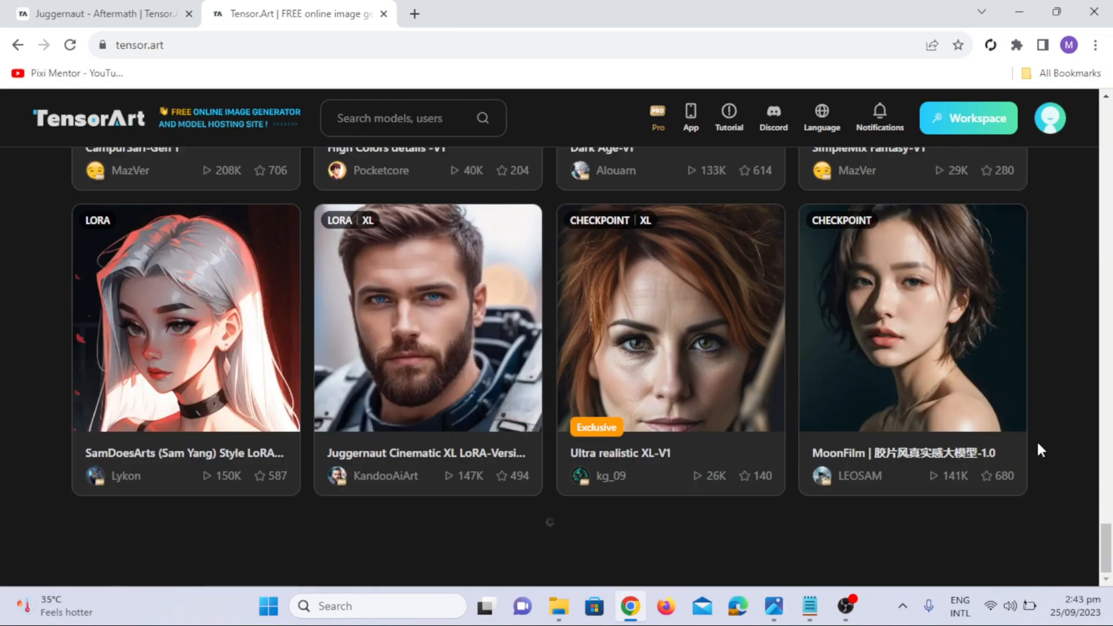
scroll("down", 3)
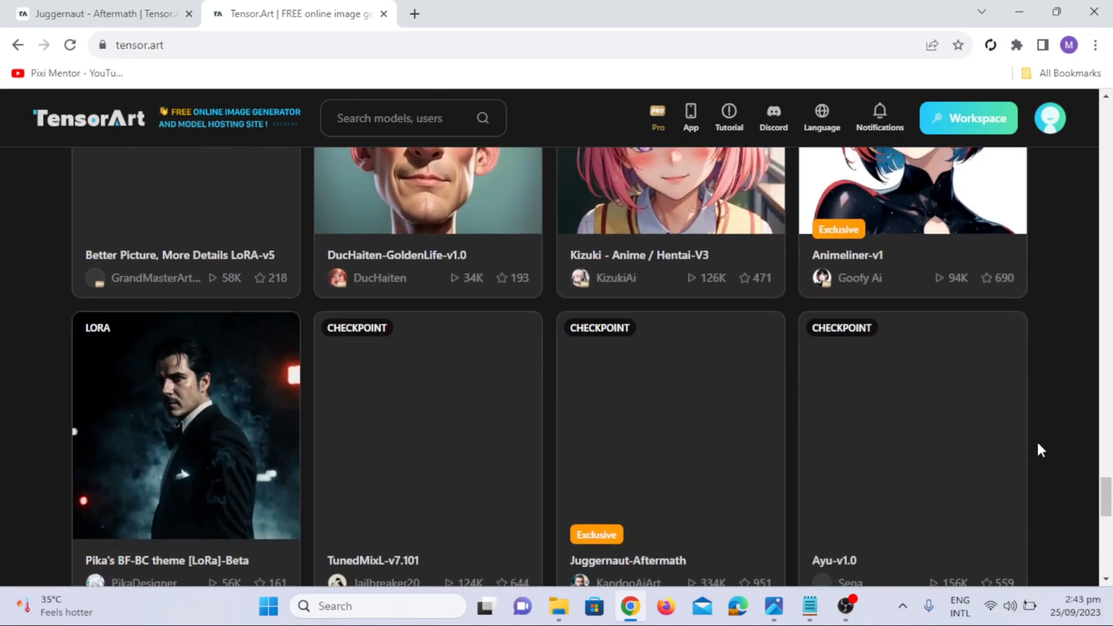
scroll("down", 3)
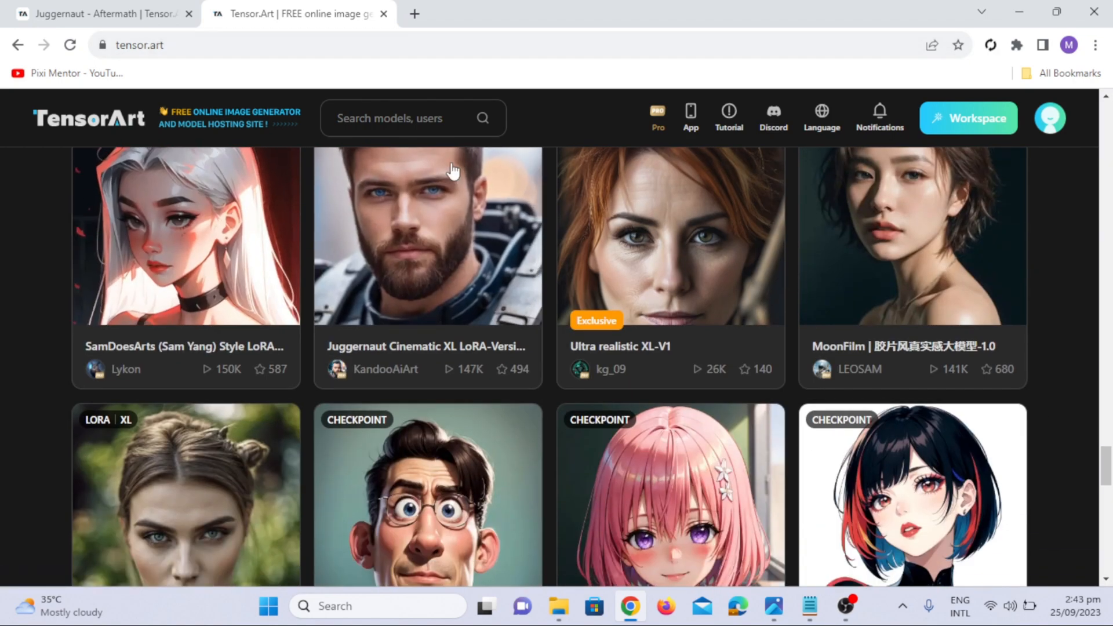
type("jugger")
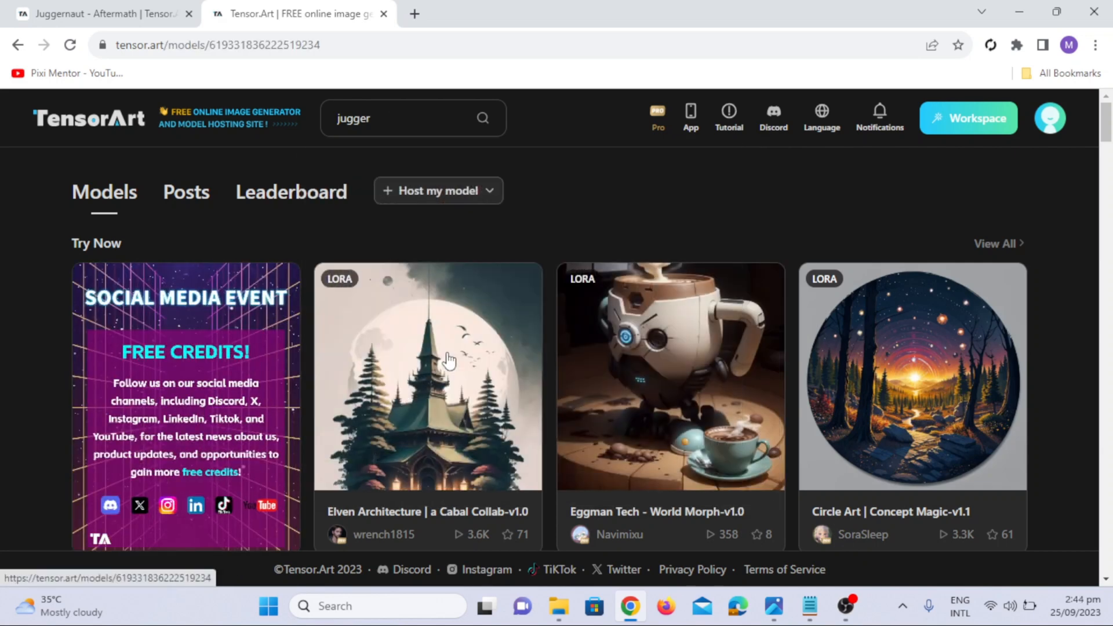
mouse_move(426, 375)
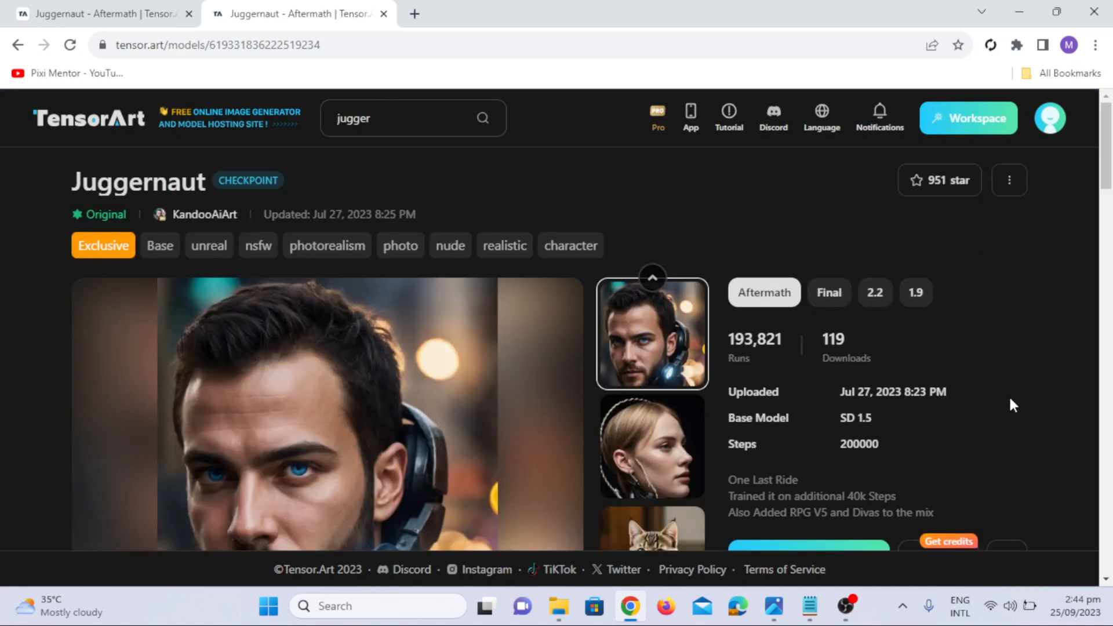
- Review the Juggernaut Aftermath version details, sample images, Run button and usage permissions
scroll("down", 3)
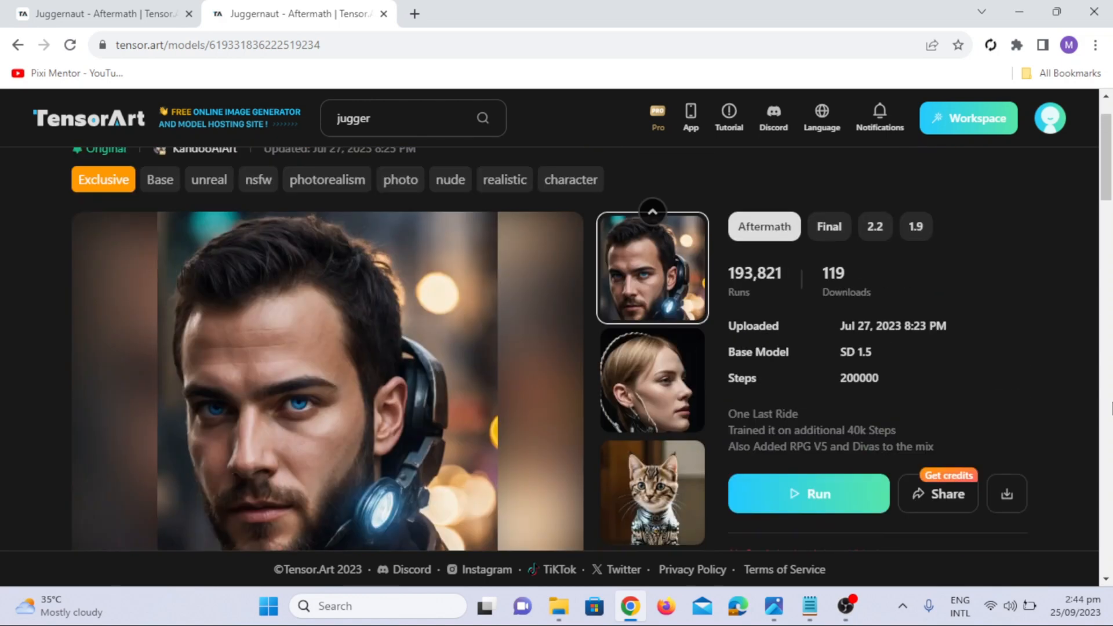
scroll("down", 3)
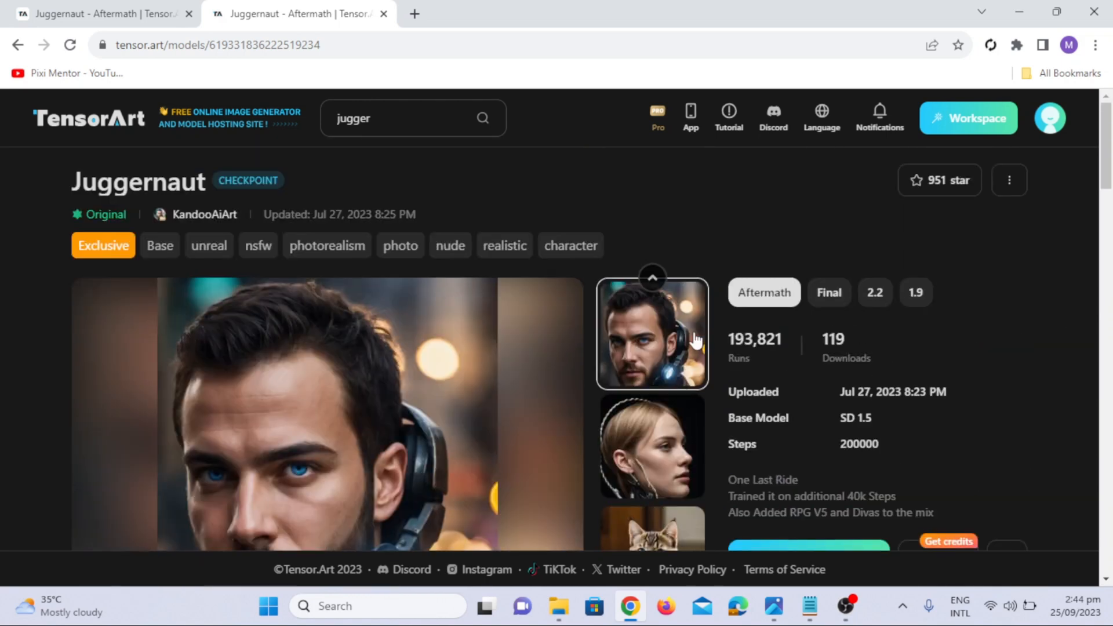
scroll("down", 3)
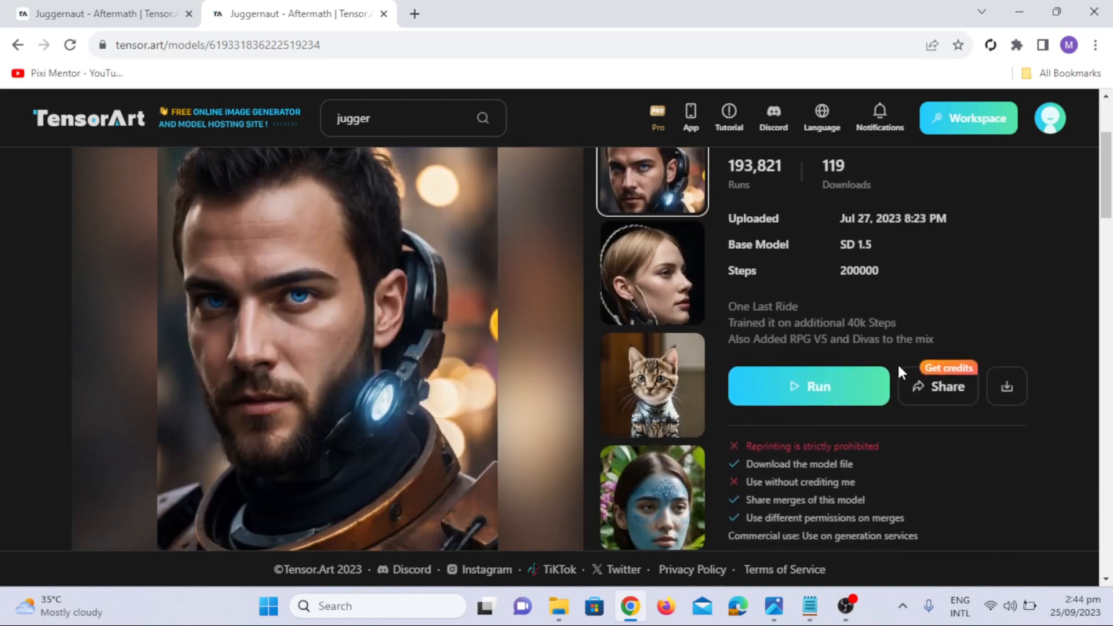
mouse_move(817, 396)
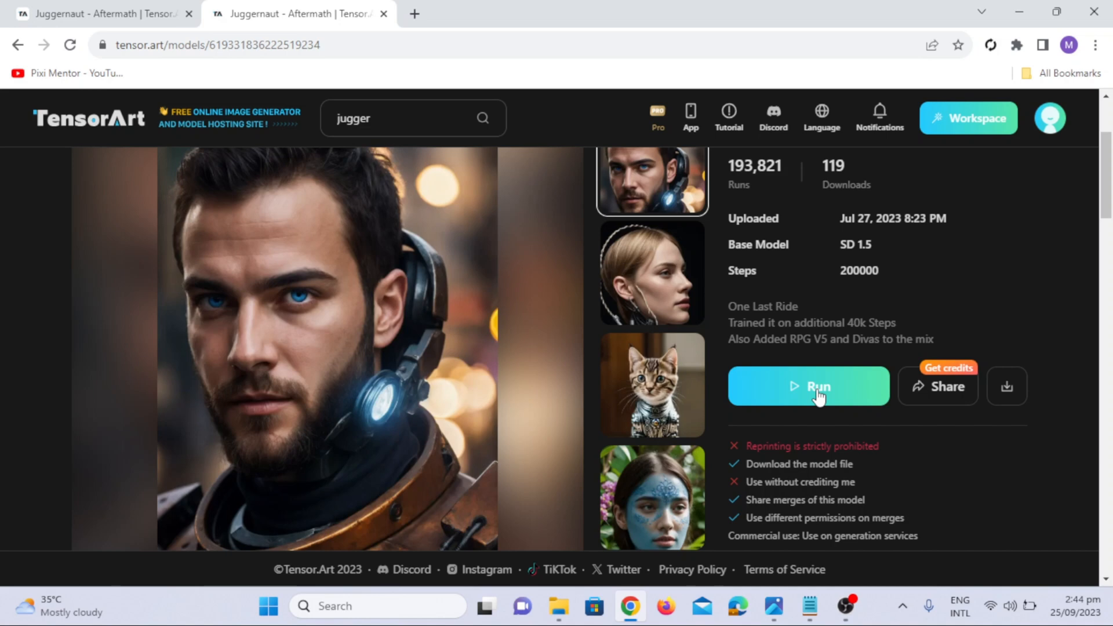
left_click(808, 386)
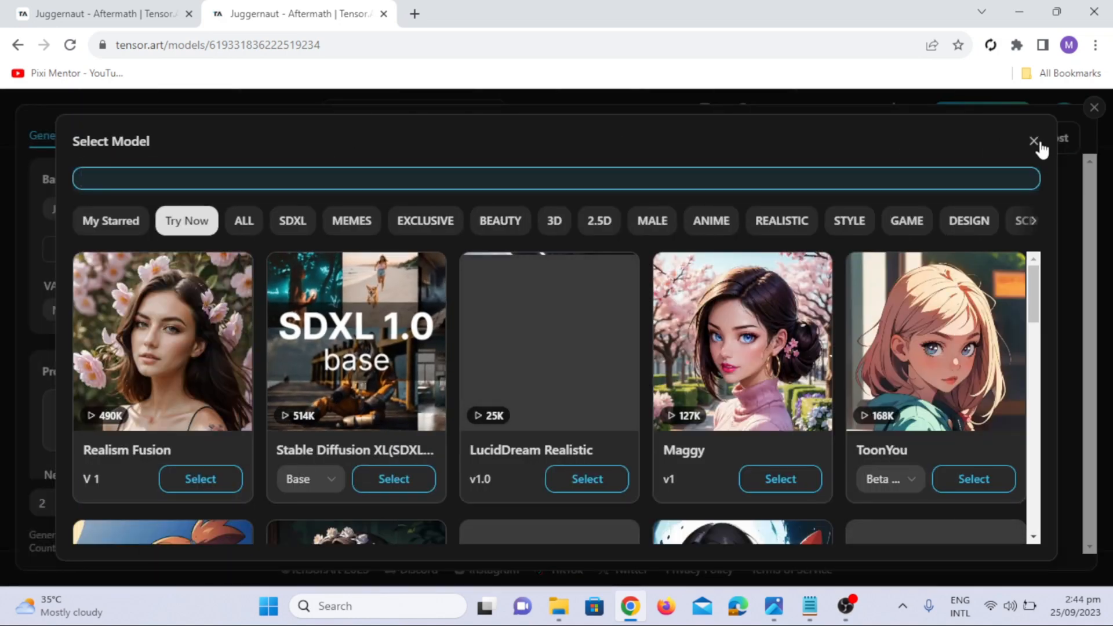
left_click(1032, 141)
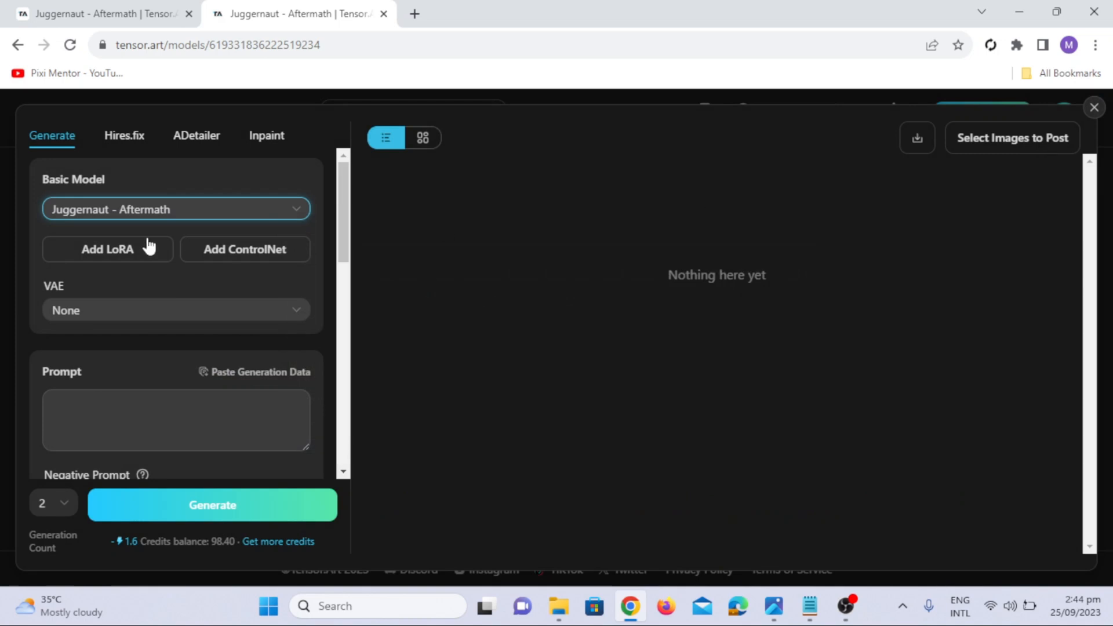
mouse_move(177, 301)
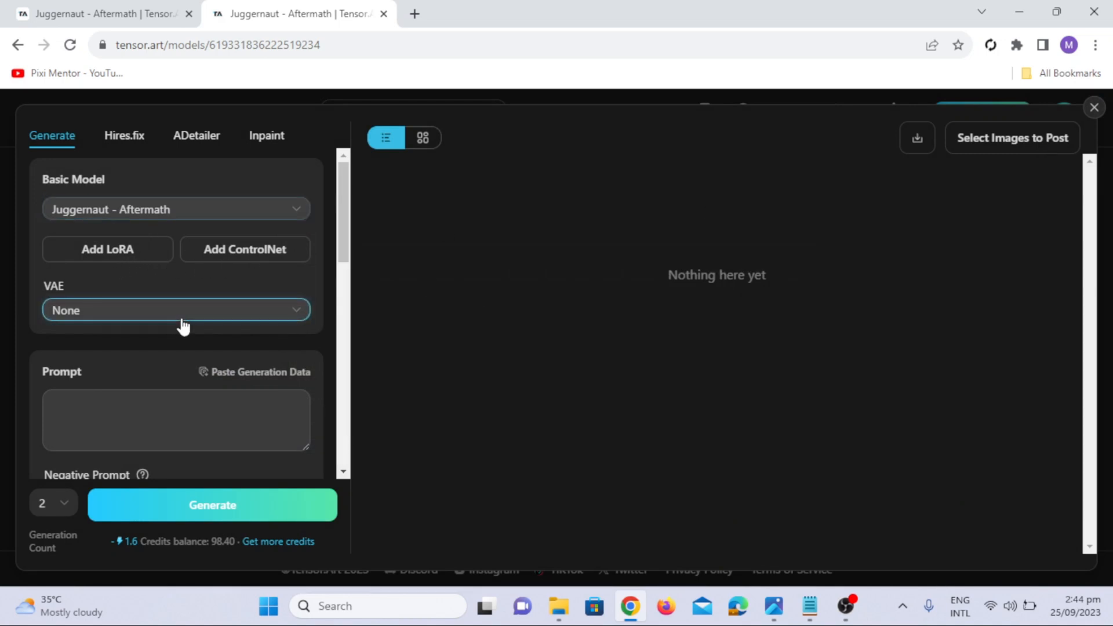
left_click(175, 311)
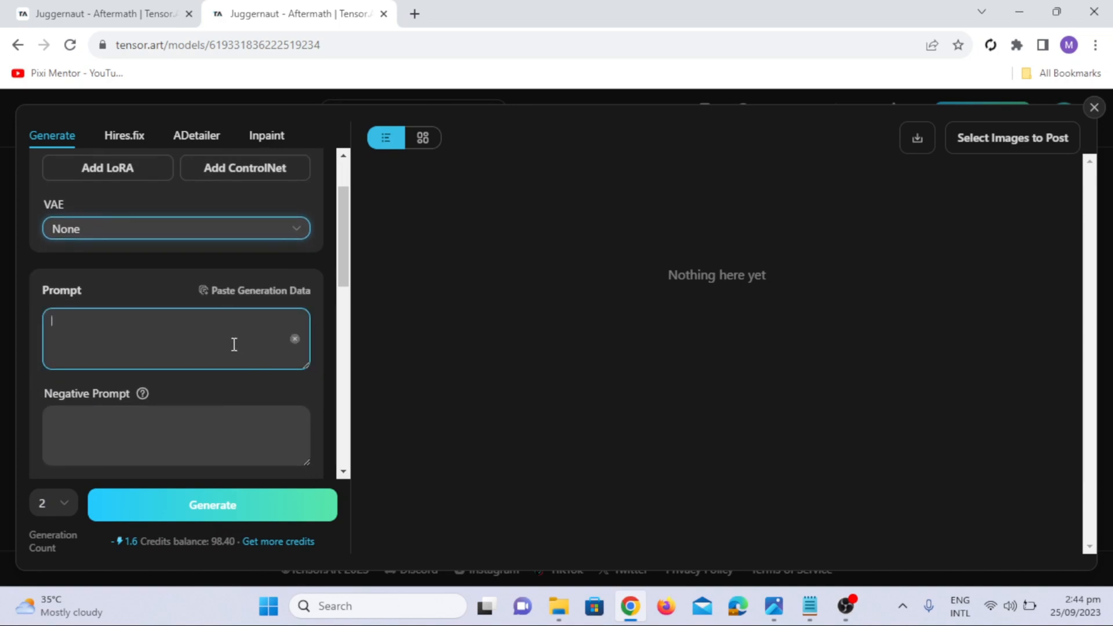
- Enter the prompt 'beautiful young girl, curly hair, long hair, natural beauty'
type("beautiful young gir")
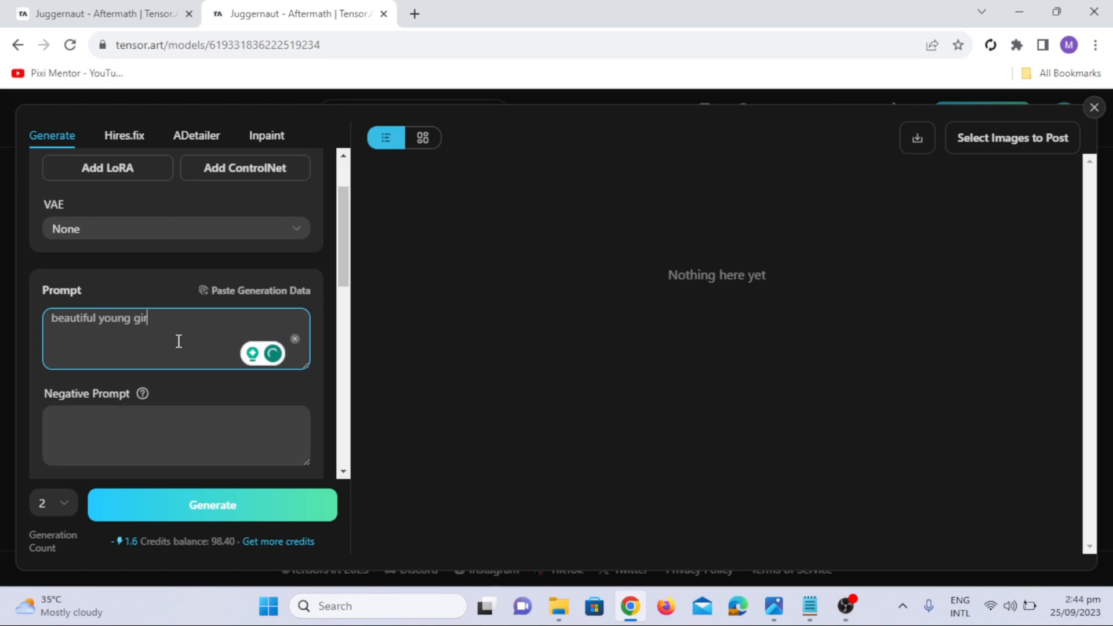
type(", curly hair,")
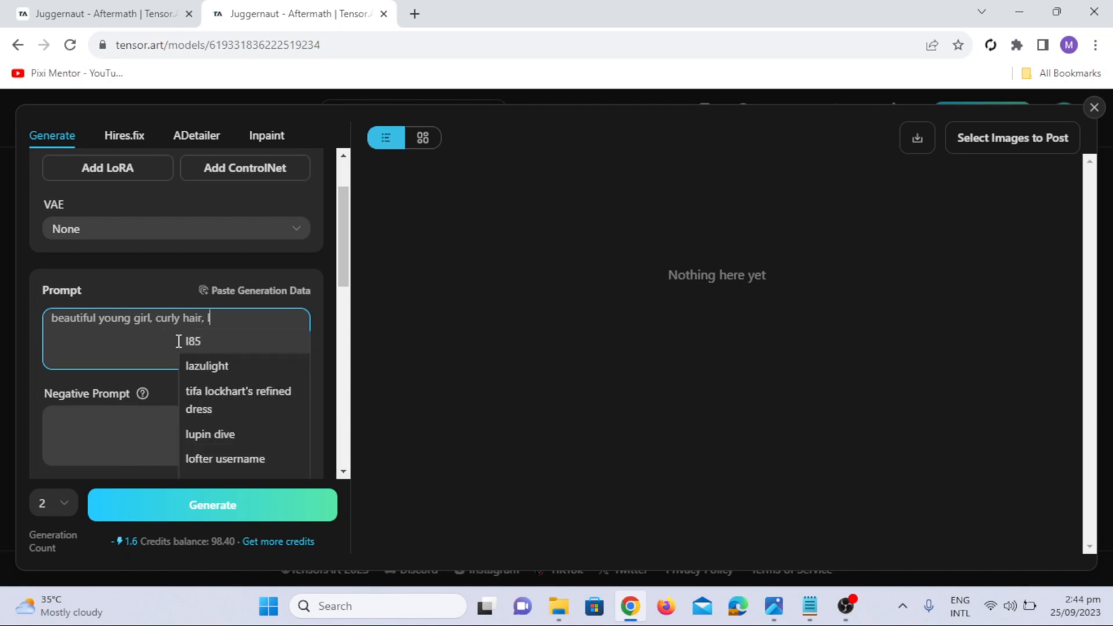
type("long hair,")
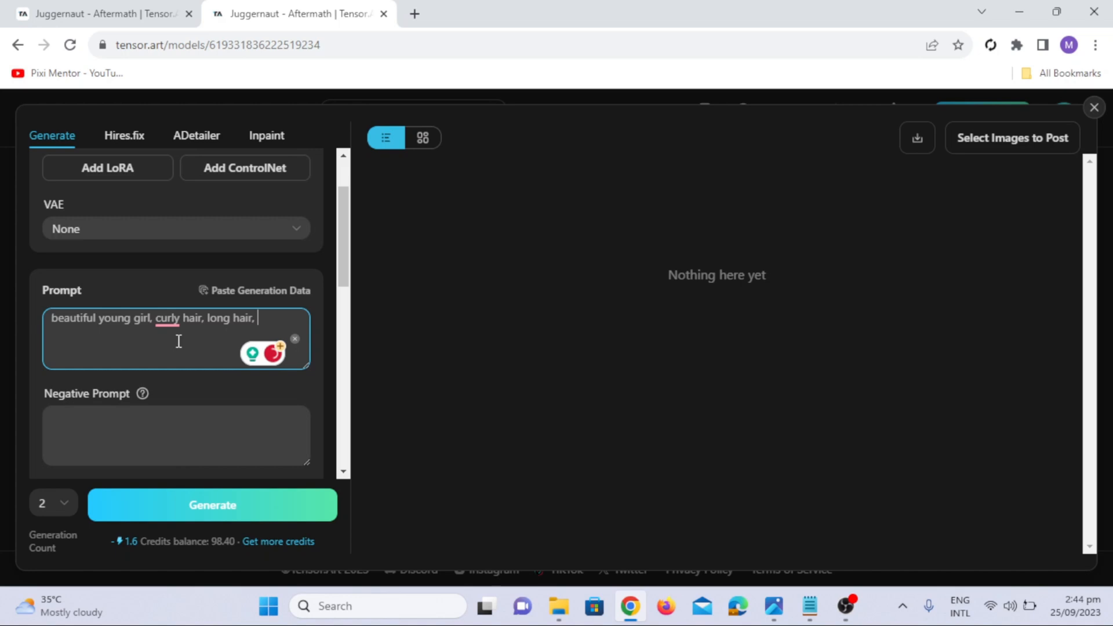
type("n")
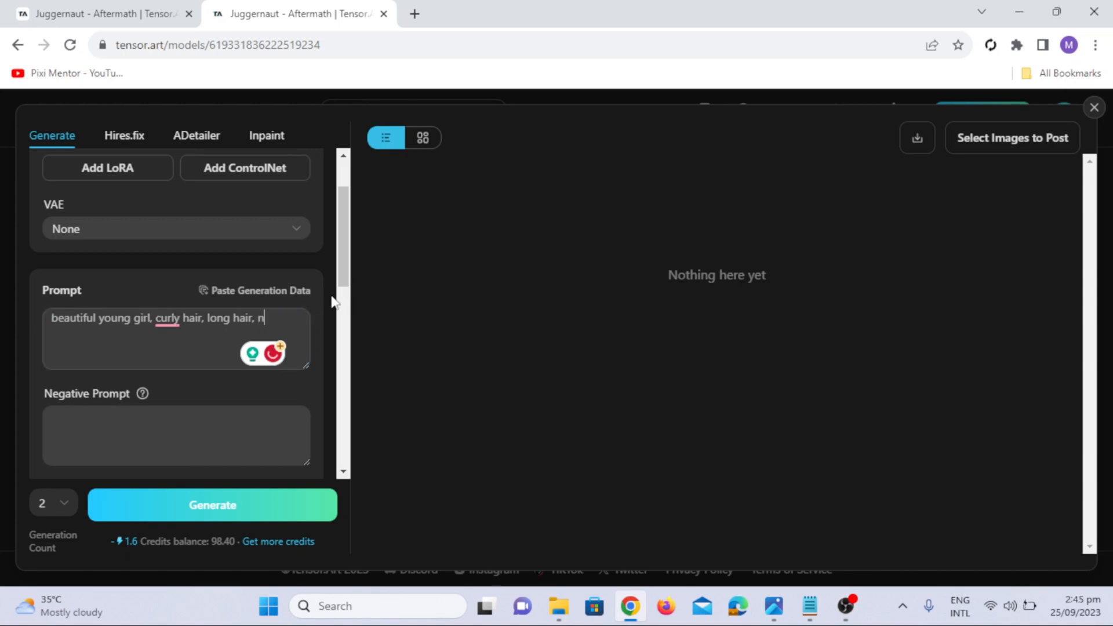
type("atural beauty")
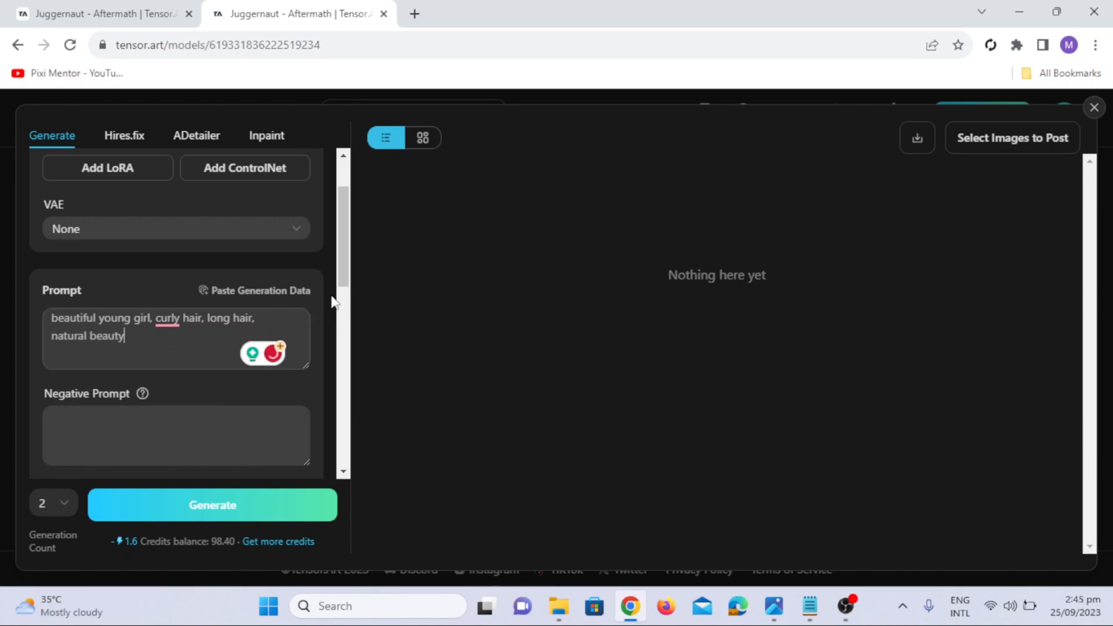
- Enter the negative prompt 'no extra hand, no extra lips, bad quality'
type("no extra hand, no")
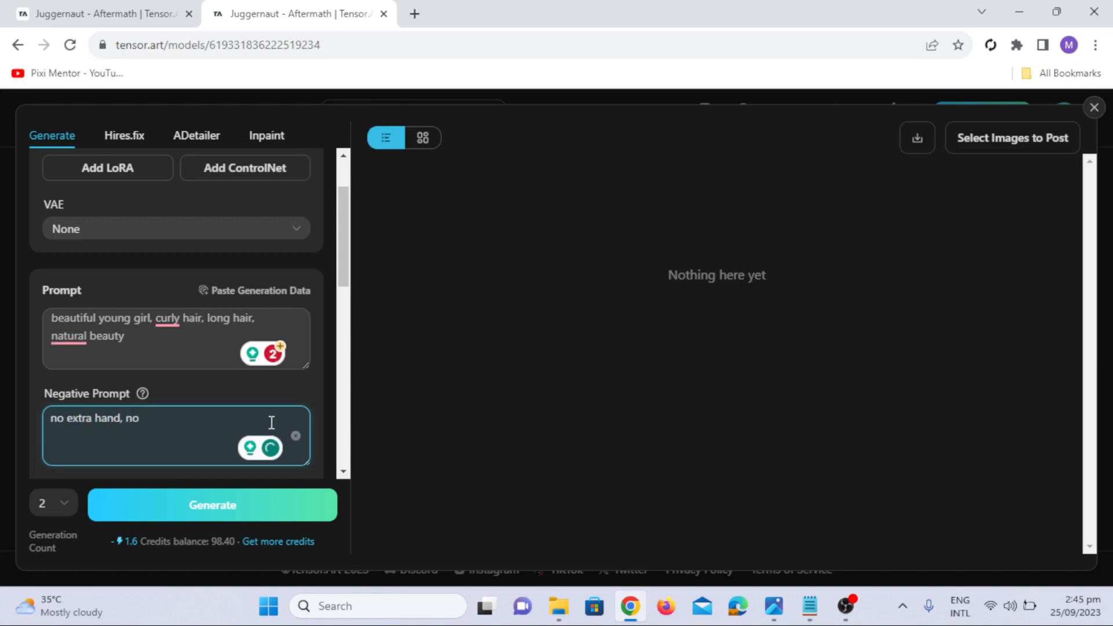
type("extra lips,")
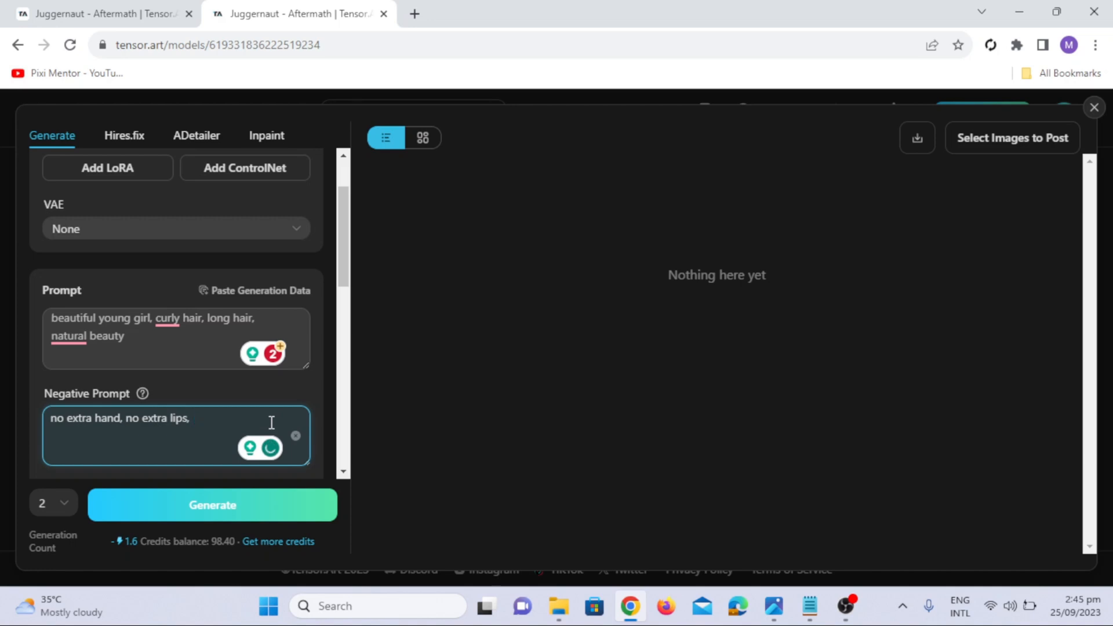
type("bad quality")
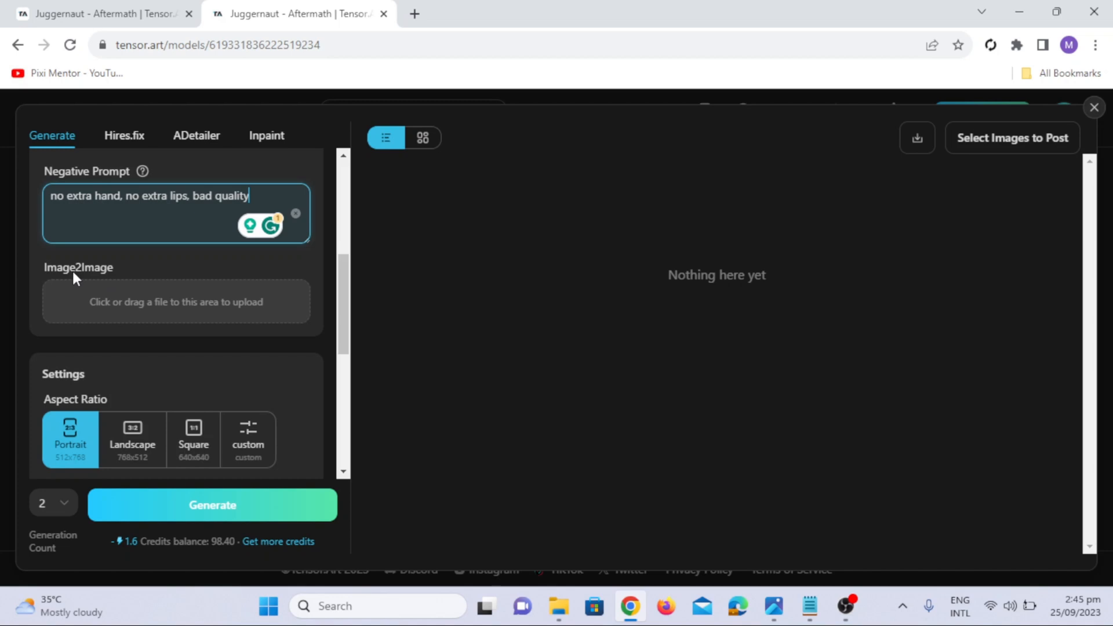
mouse_move(215, 274)
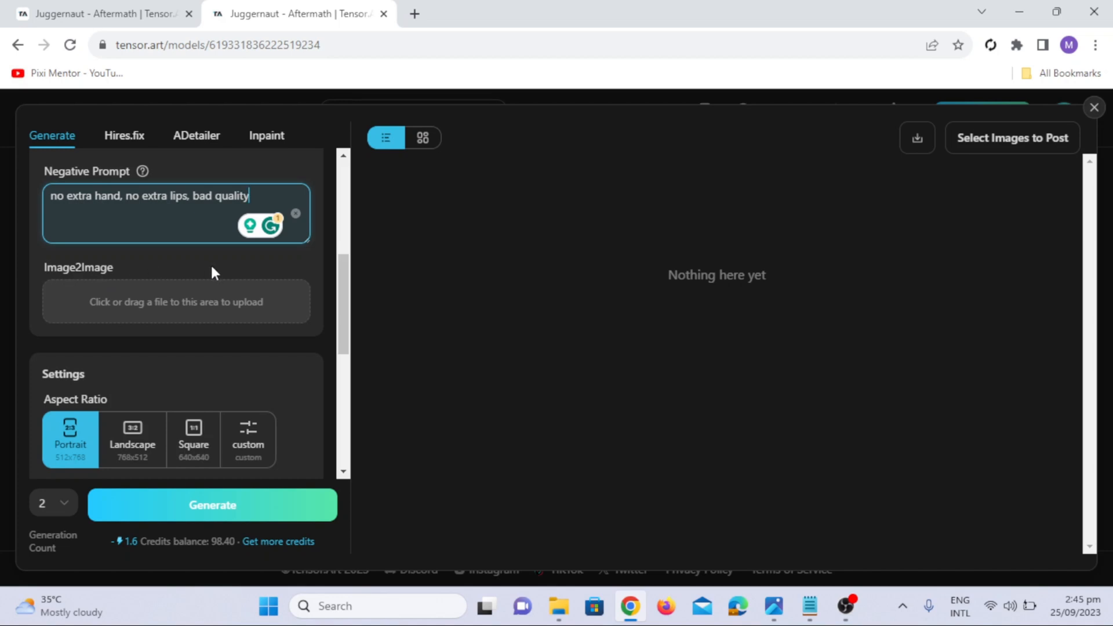
- Choose Landscape aspect ratio, keep Euler a and a random seed, and generate the images
scroll("down", 3)
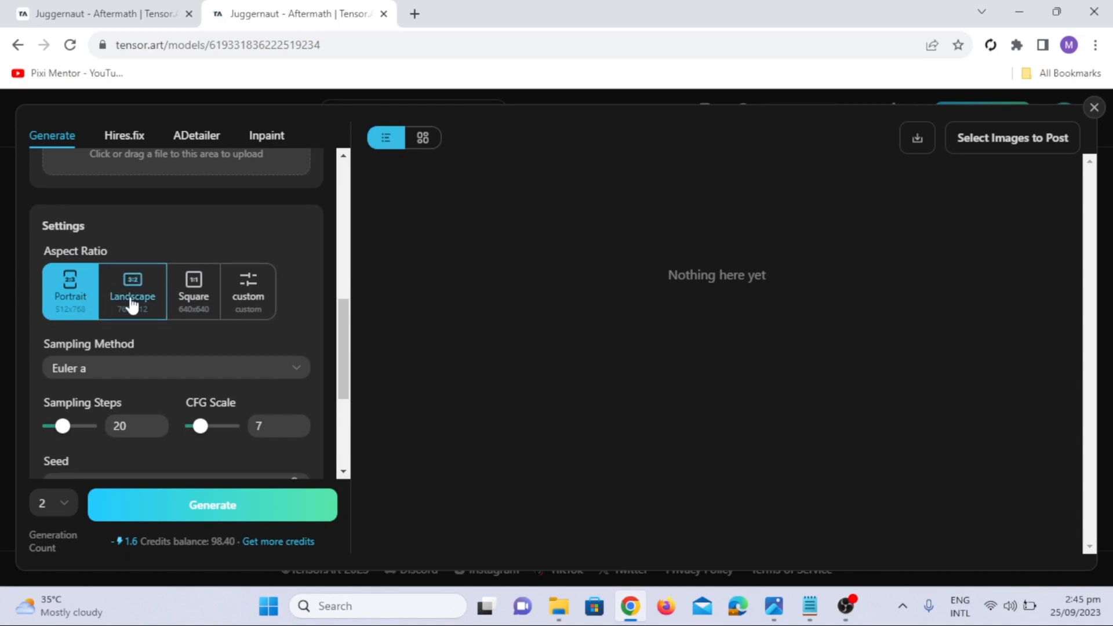
left_click(194, 291)
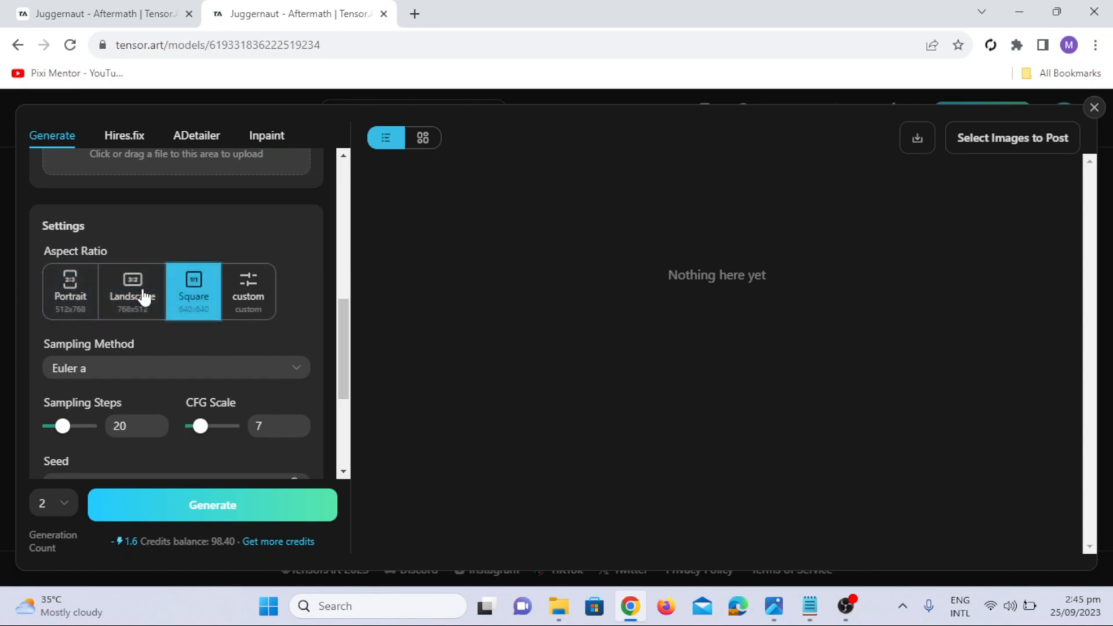
left_click(132, 291)
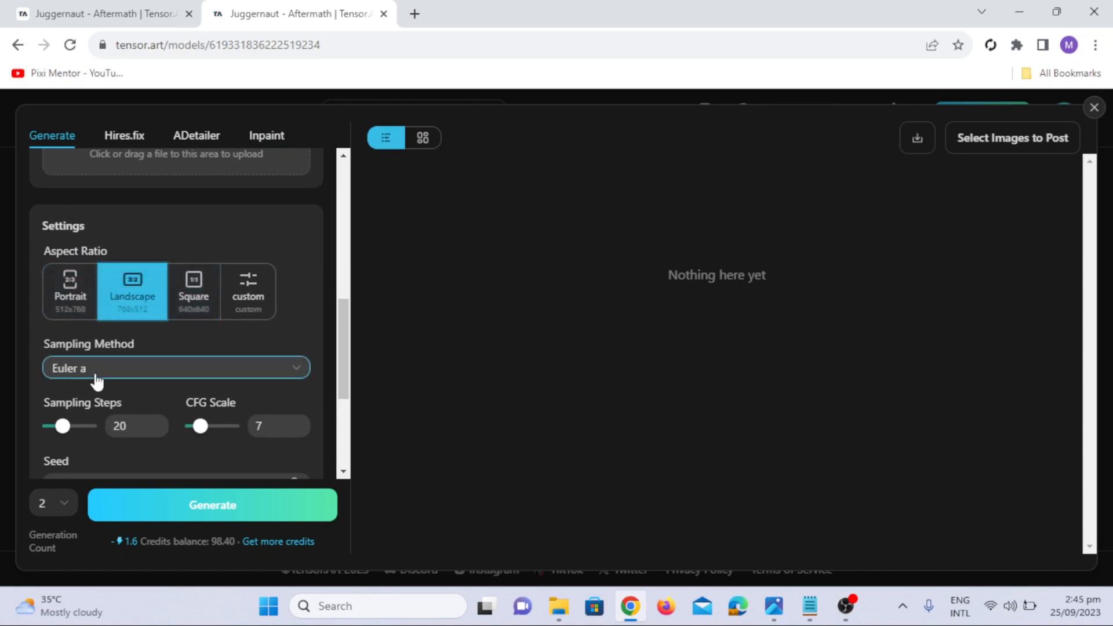
left_click(175, 368)
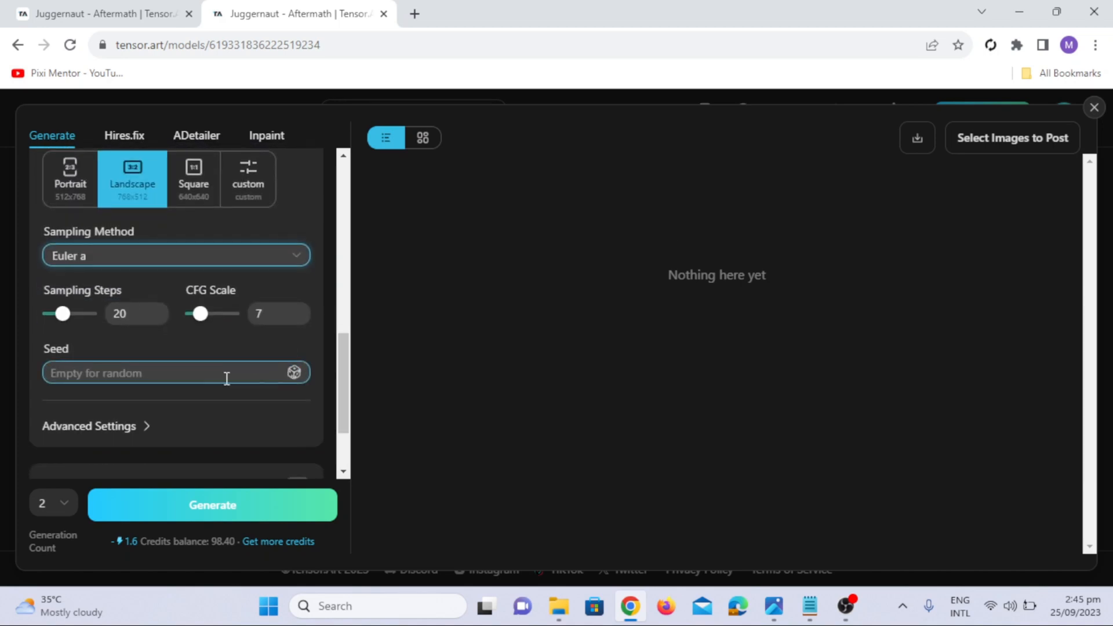
scroll("down", 3)
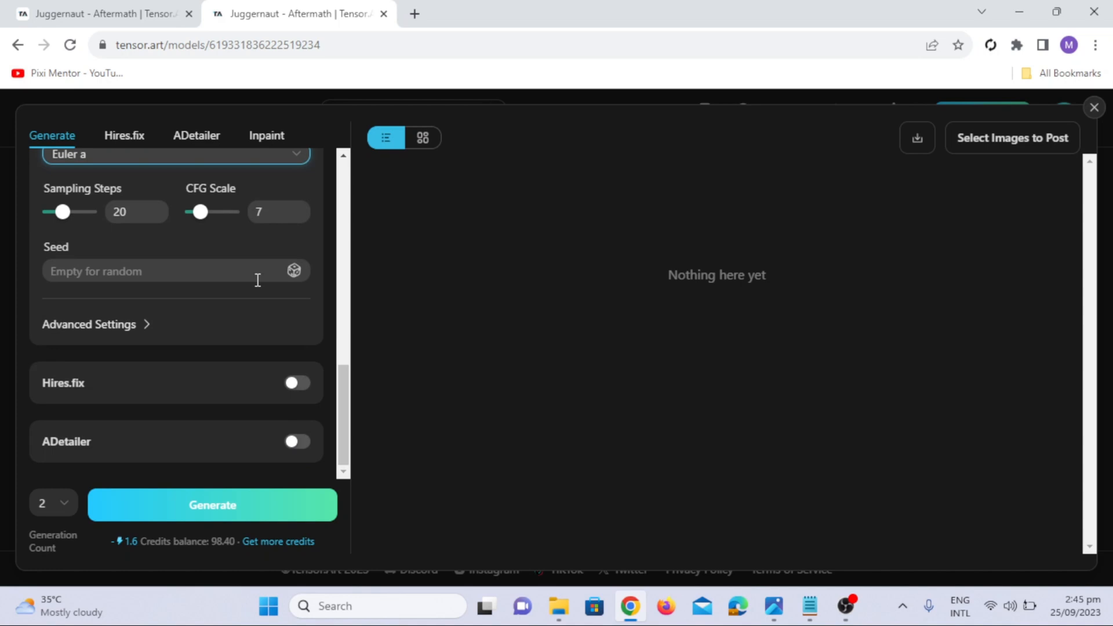
left_click(170, 270)
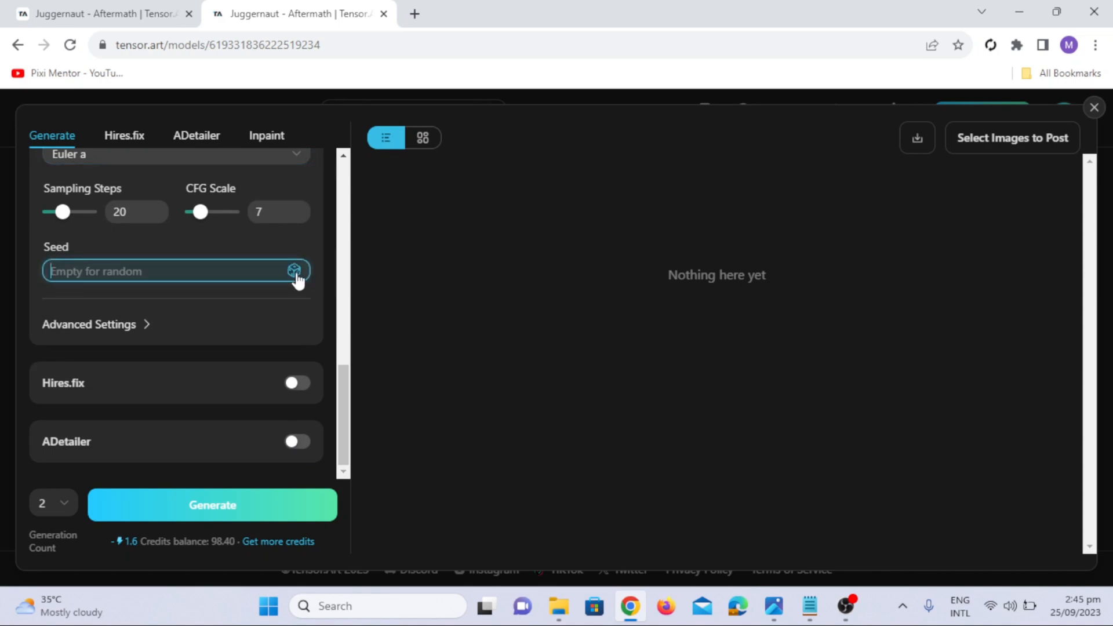
mouse_move(235, 347)
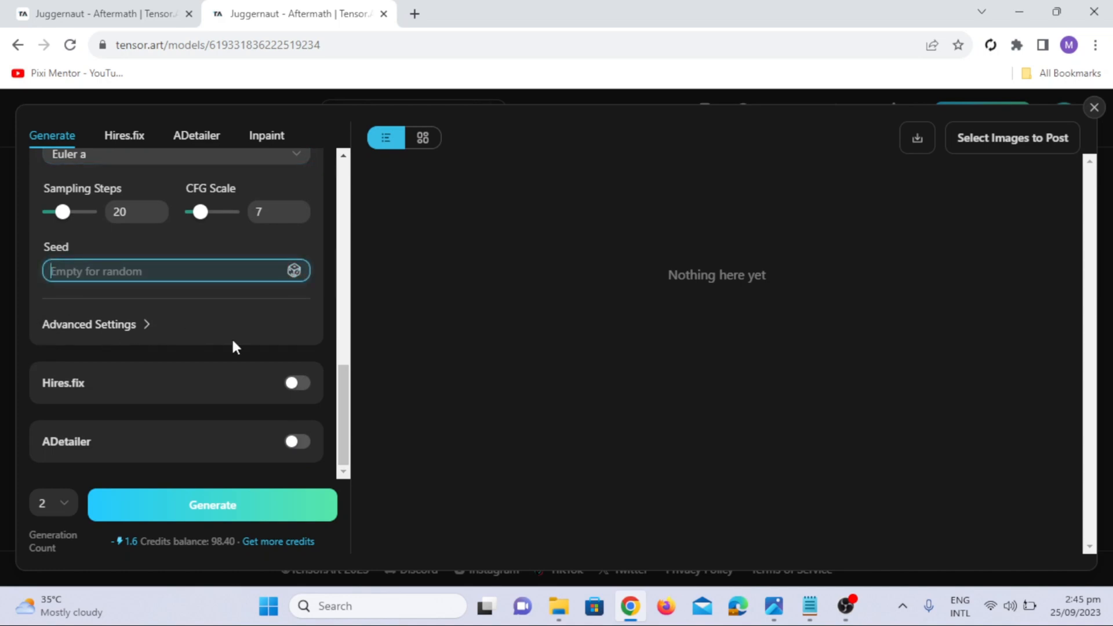
mouse_move(210, 522)
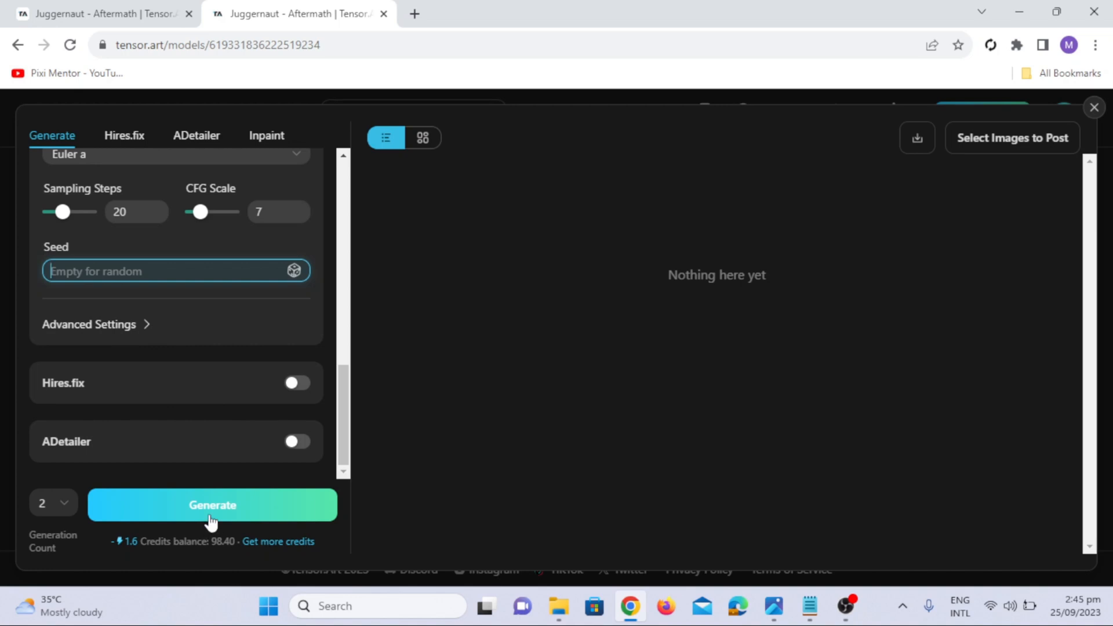
left_click(211, 504)
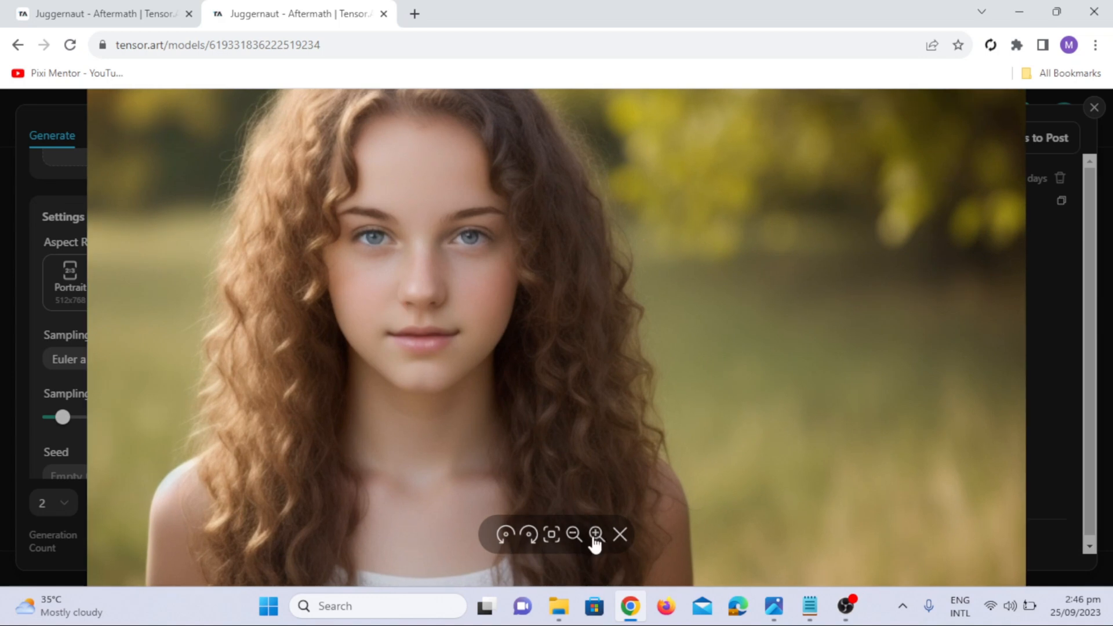
- Shrink and close the enlarged preview of the curly-haired landscape portrait
left_click(595, 533)
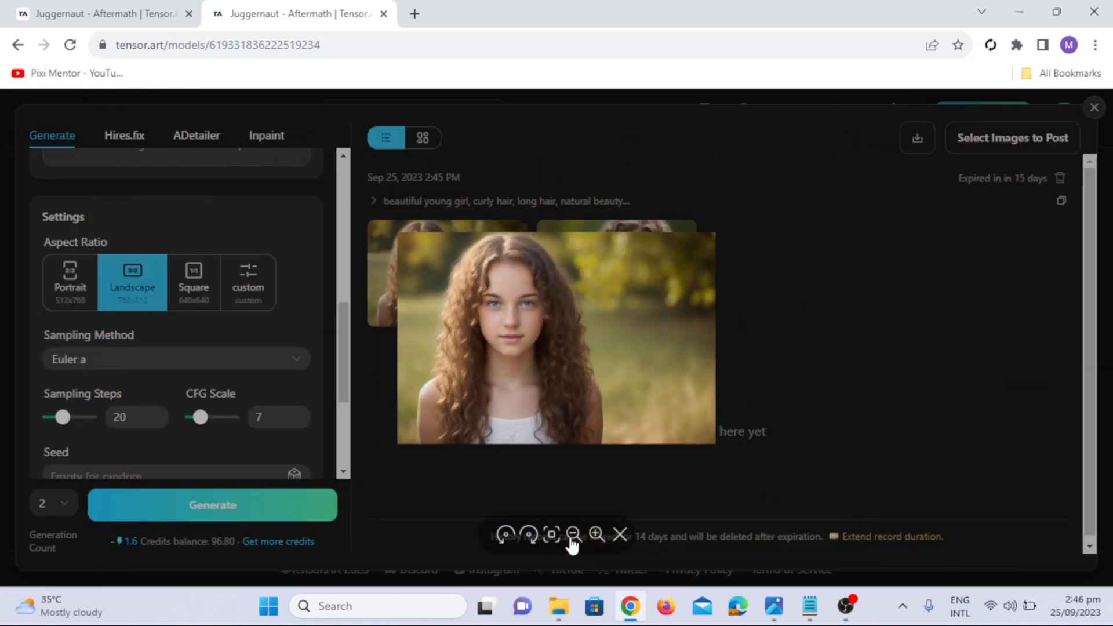
left_click(595, 533)
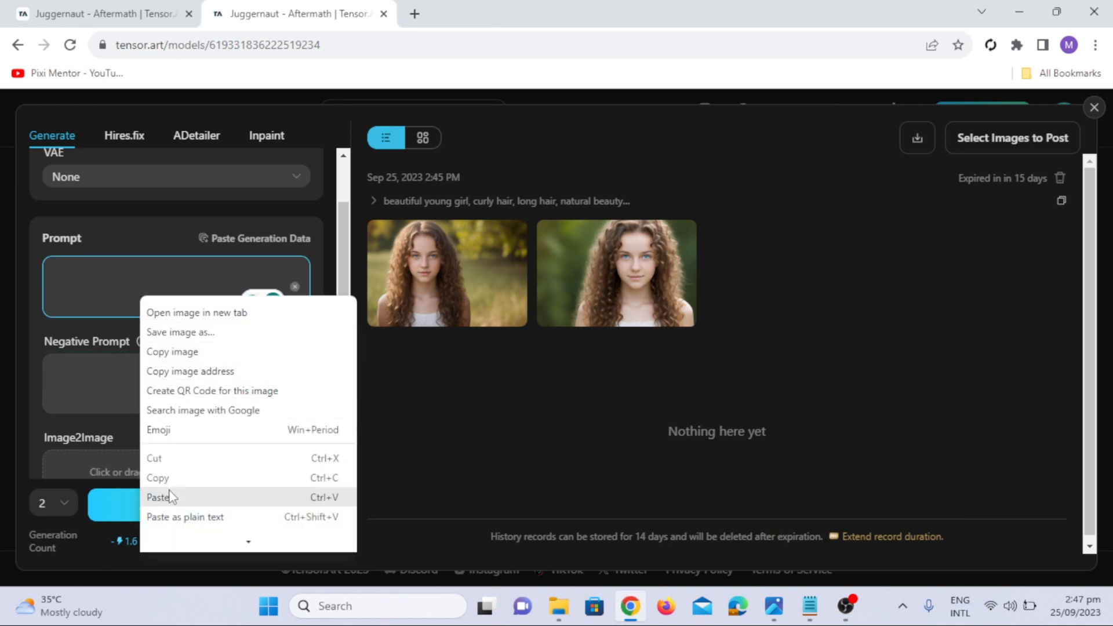
- Paste the detailed golden-hour, waist-up, magazine-worthy description into the prompt
left_click(159, 497)
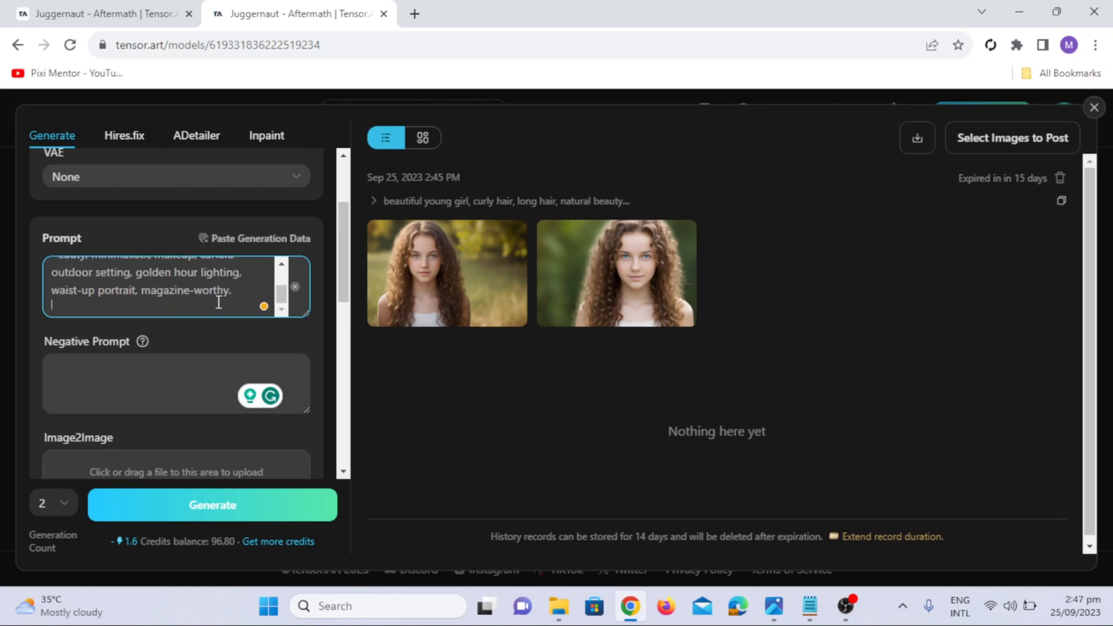
- Paste the long negative prompt excluding monochrome, watermarked, pixelated results, then reach the Aspect Ratio settings
left_click(176, 384)
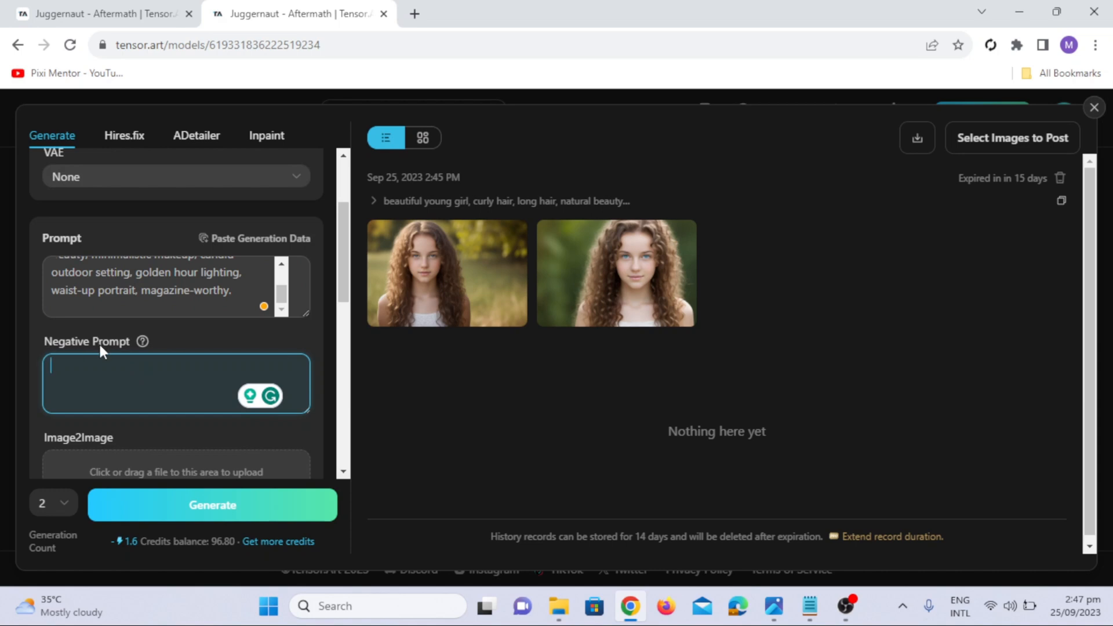
mouse_move(164, 382)
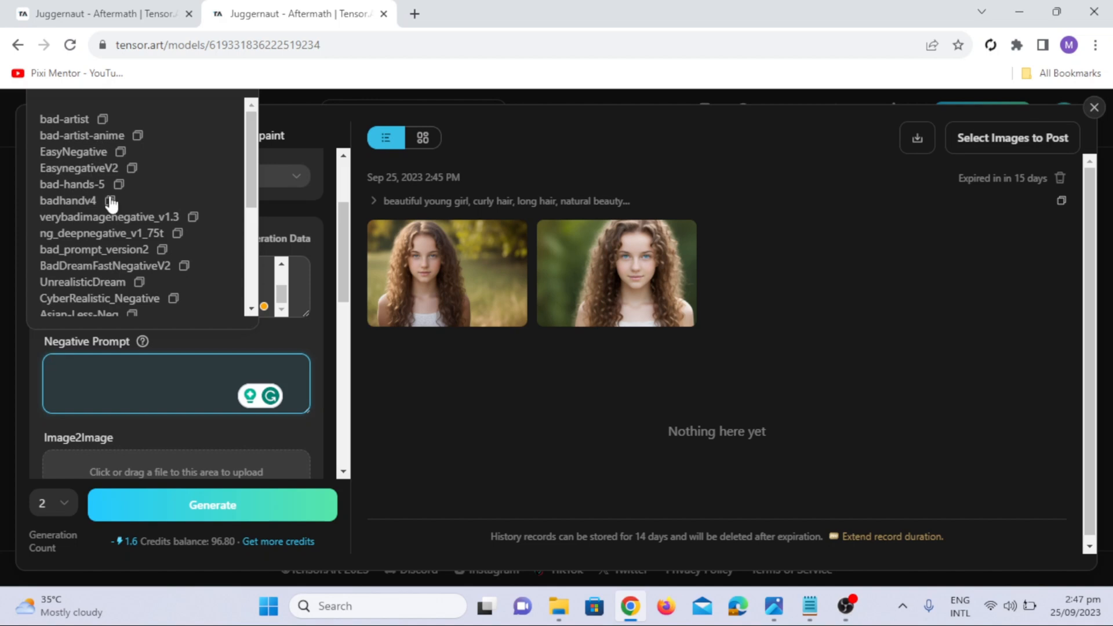
scroll("down", 3)
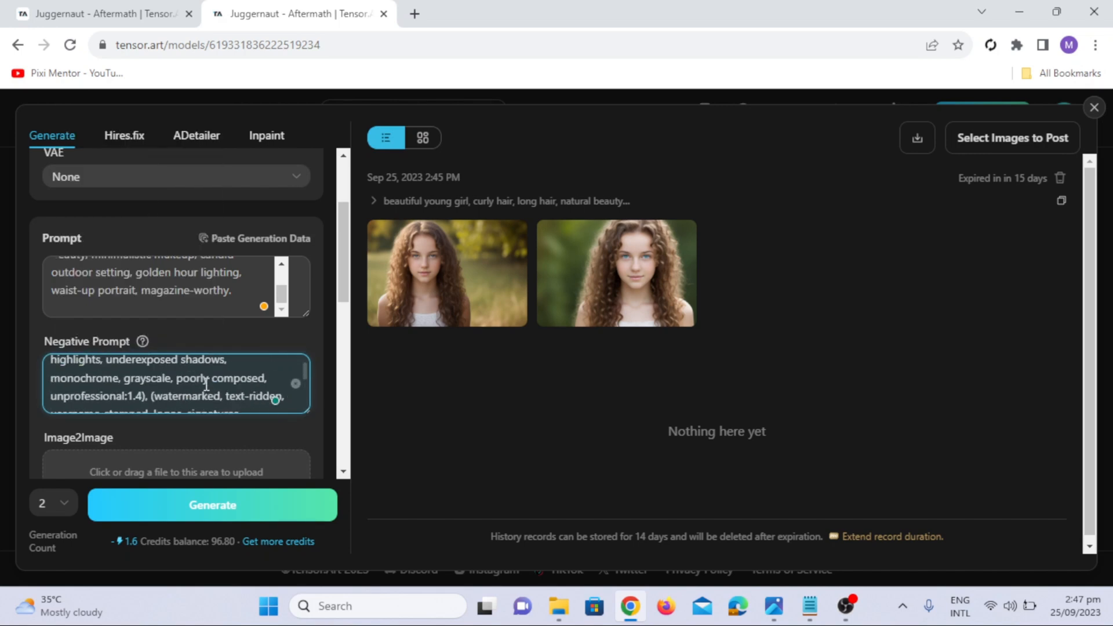
scroll("down", 3)
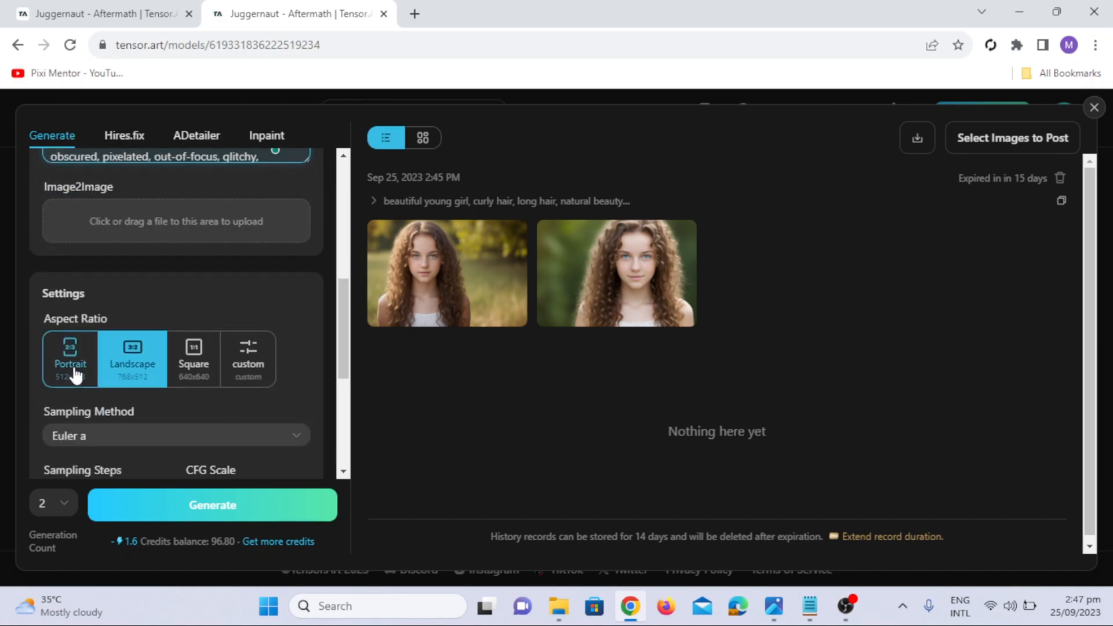
scroll("down", 3)
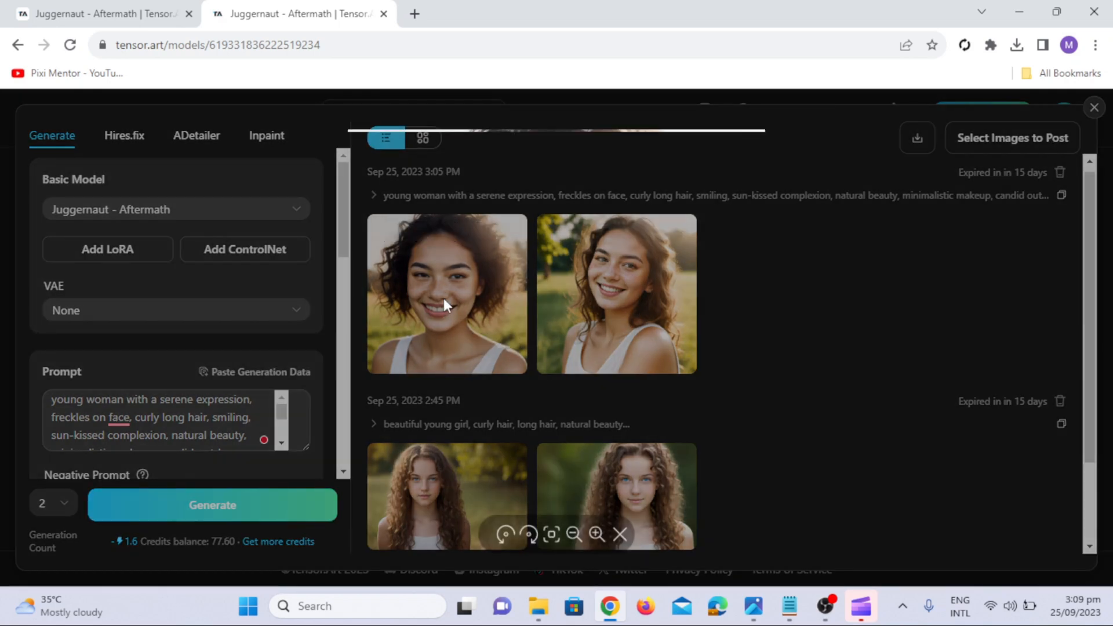
left_click(446, 293)
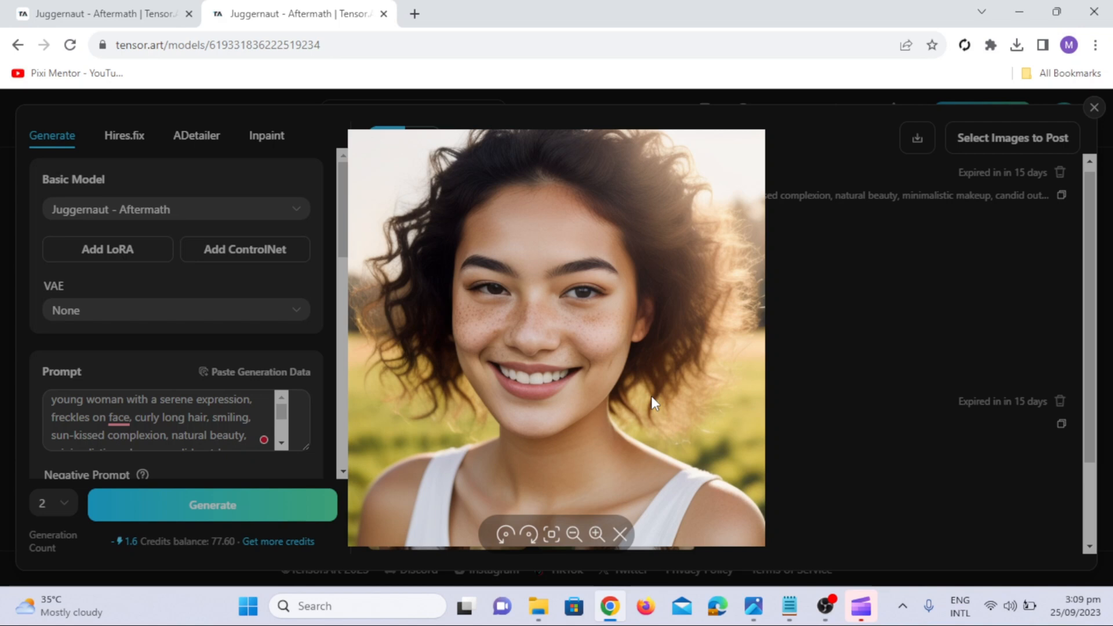
mouse_move(631, 548)
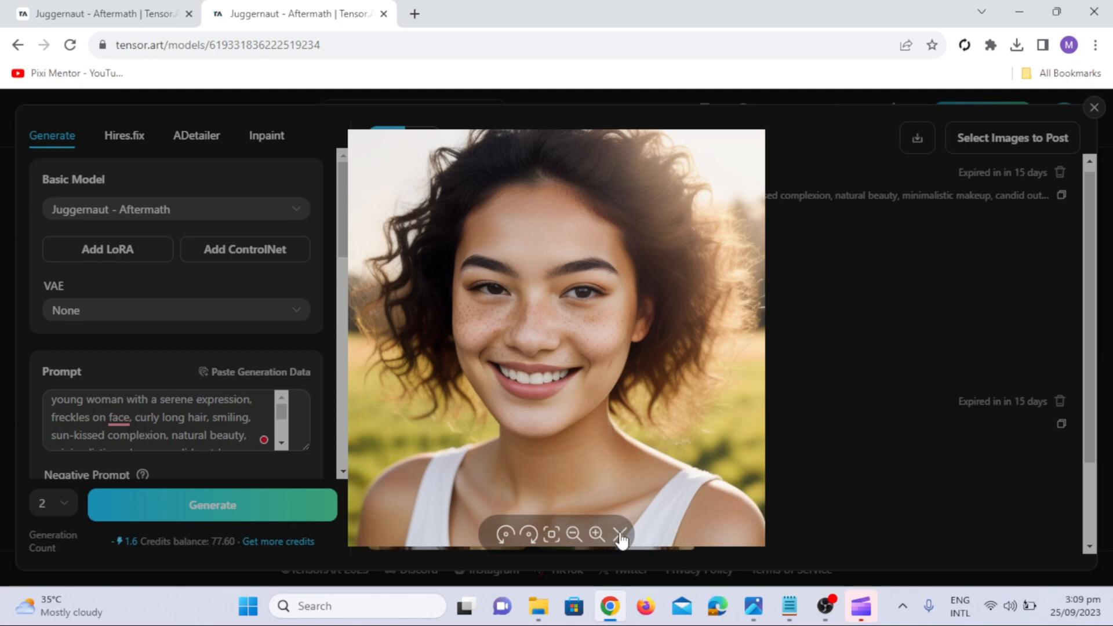
left_click(620, 533)
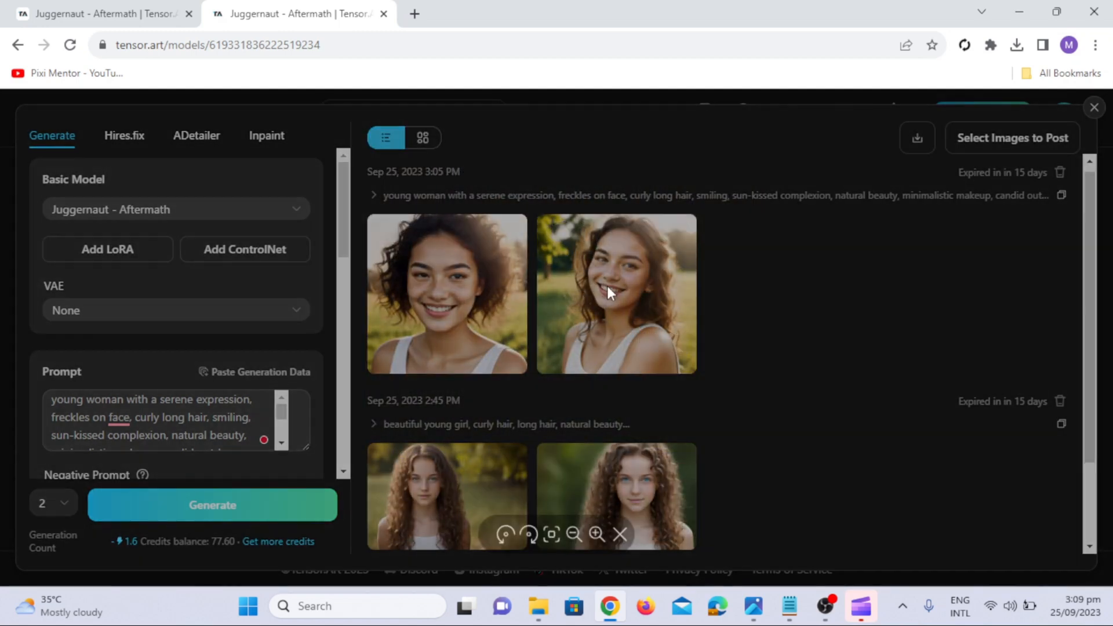
left_click(614, 293)
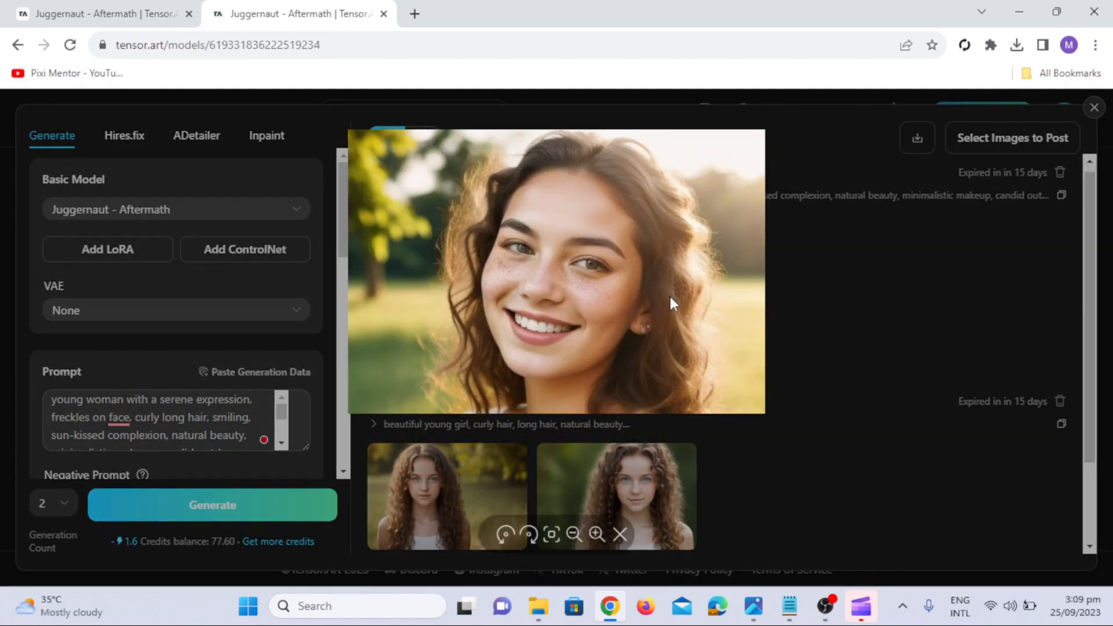
left_click(597, 533)
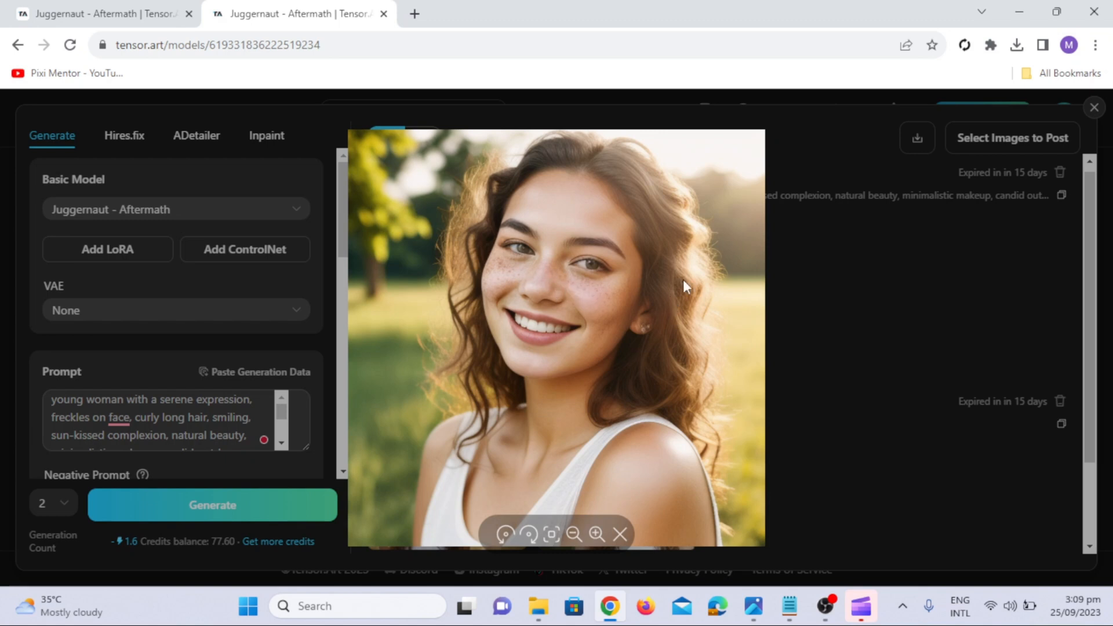
mouse_move(618, 418)
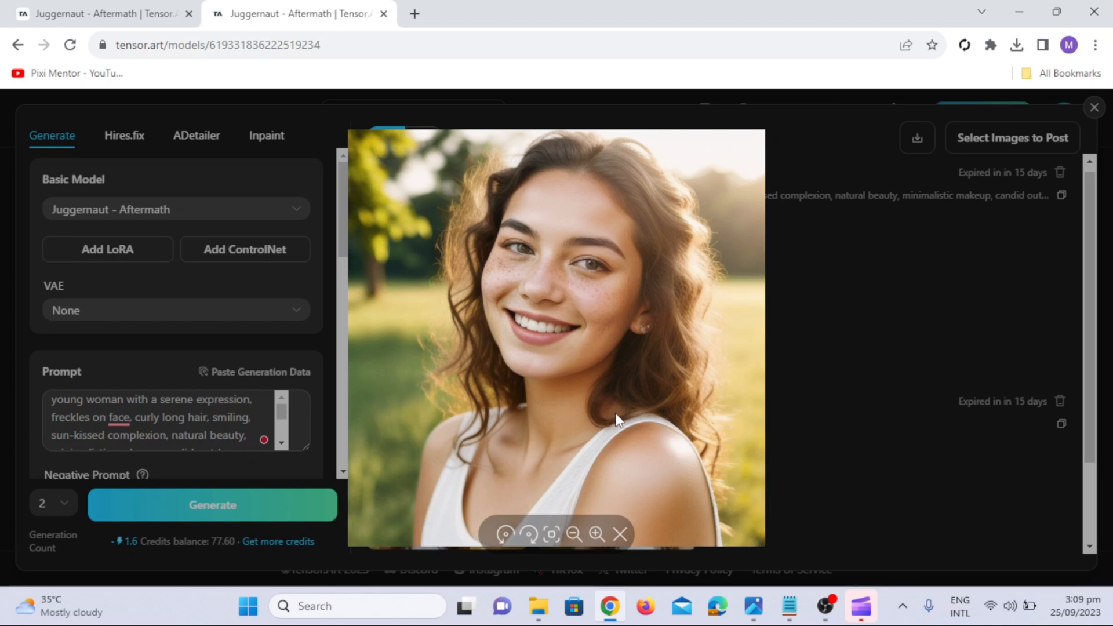
mouse_move(596, 510)
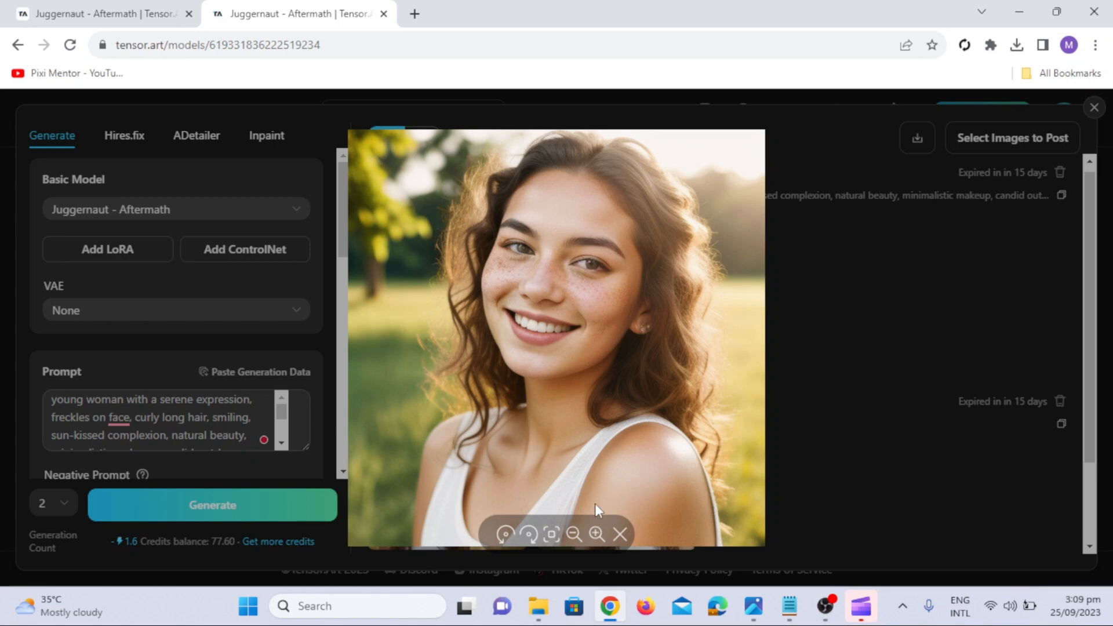
mouse_move(619, 532)
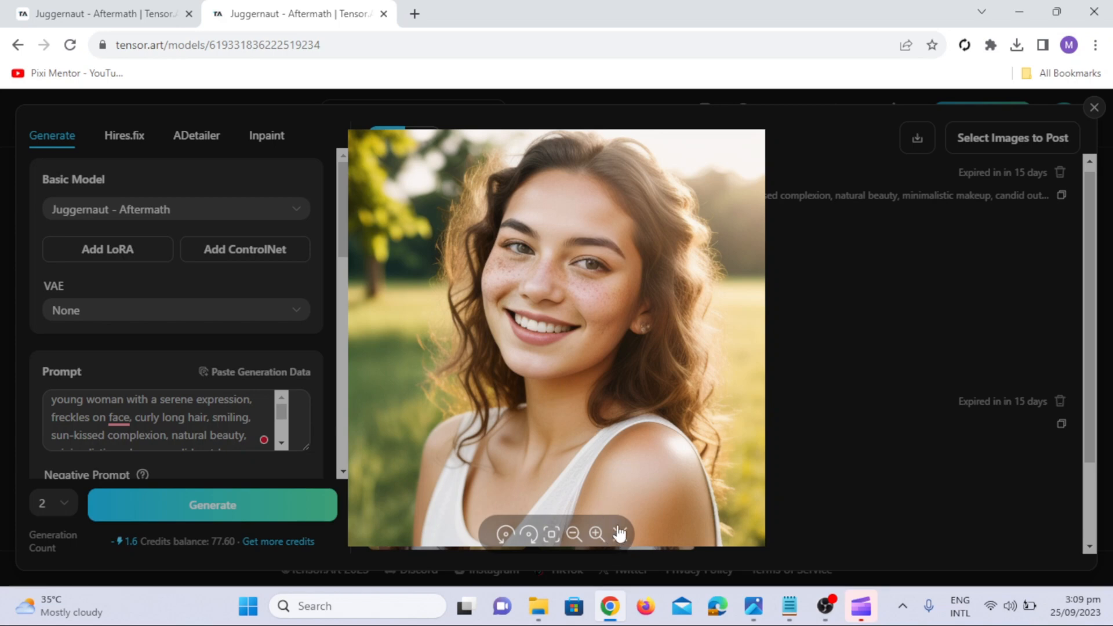
left_click(385, 136)
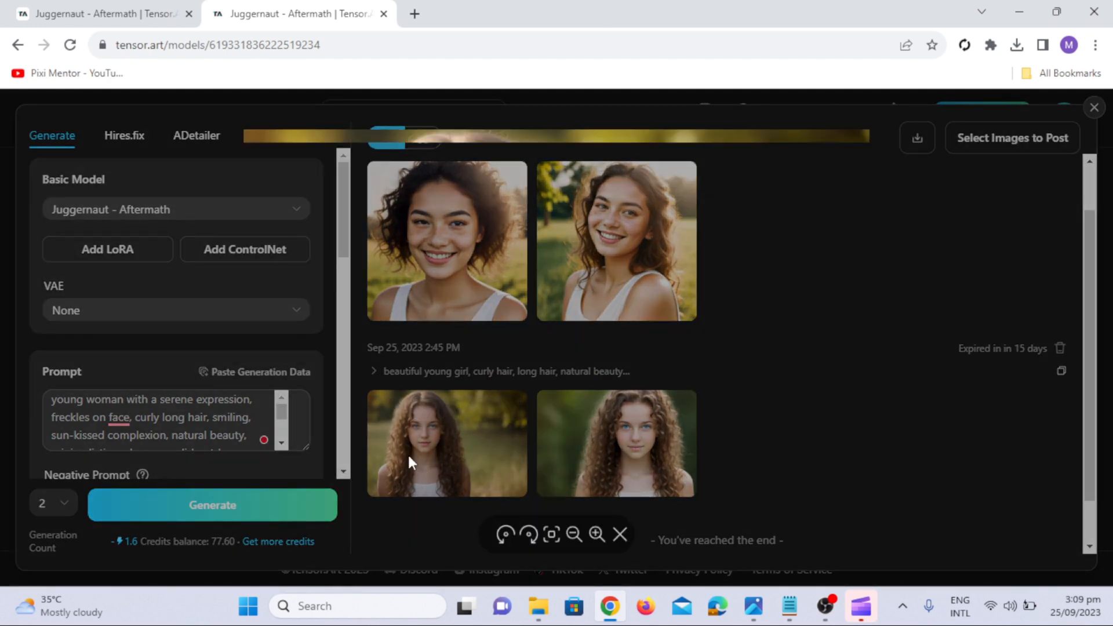
left_click(446, 442)
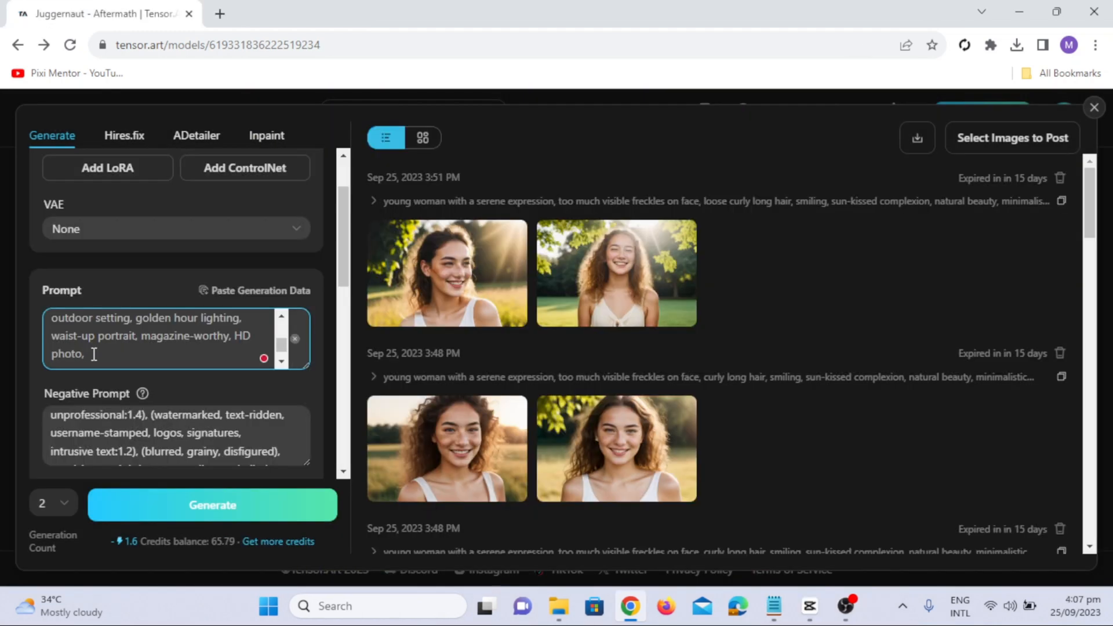
- Append 'sitting in a flower garden' to the prompt and generate a new batch
type("sitting in a flo")
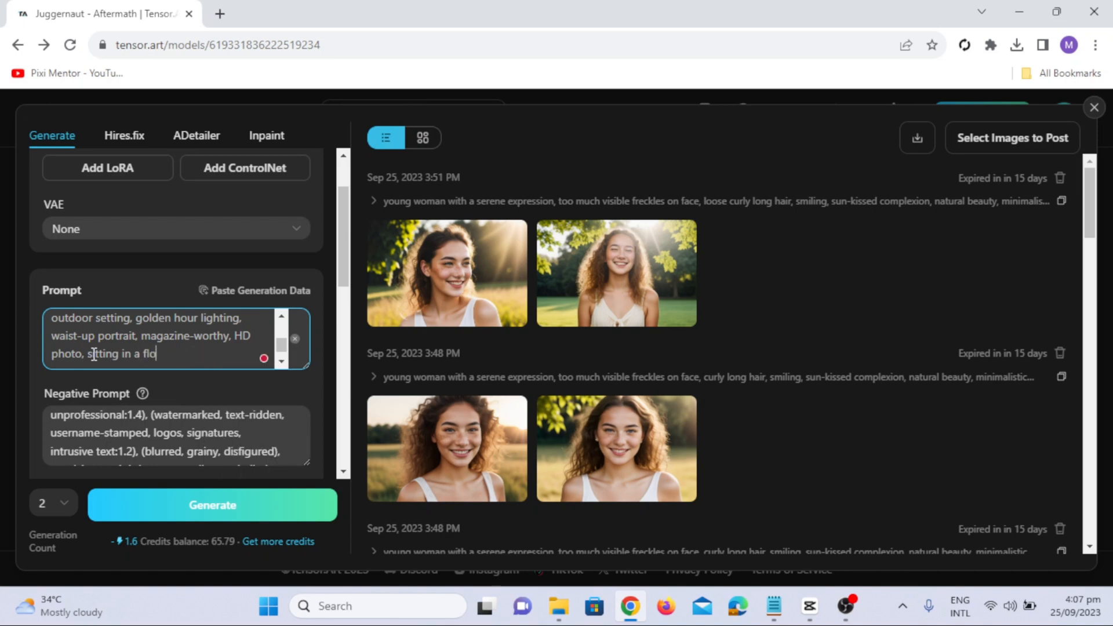
type("wer garden")
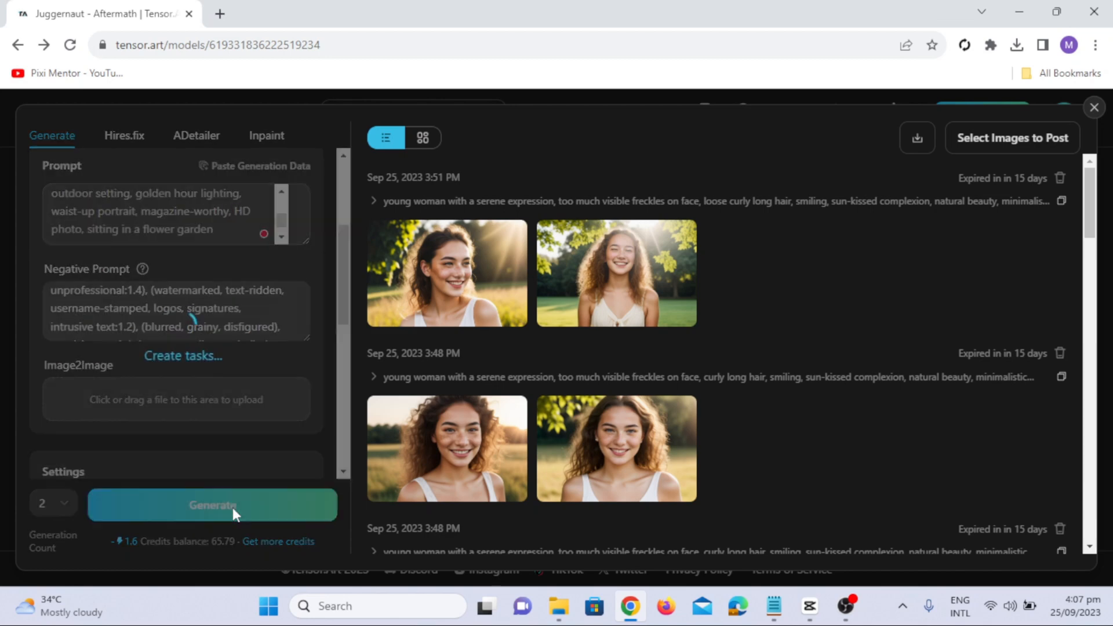
left_click(211, 504)
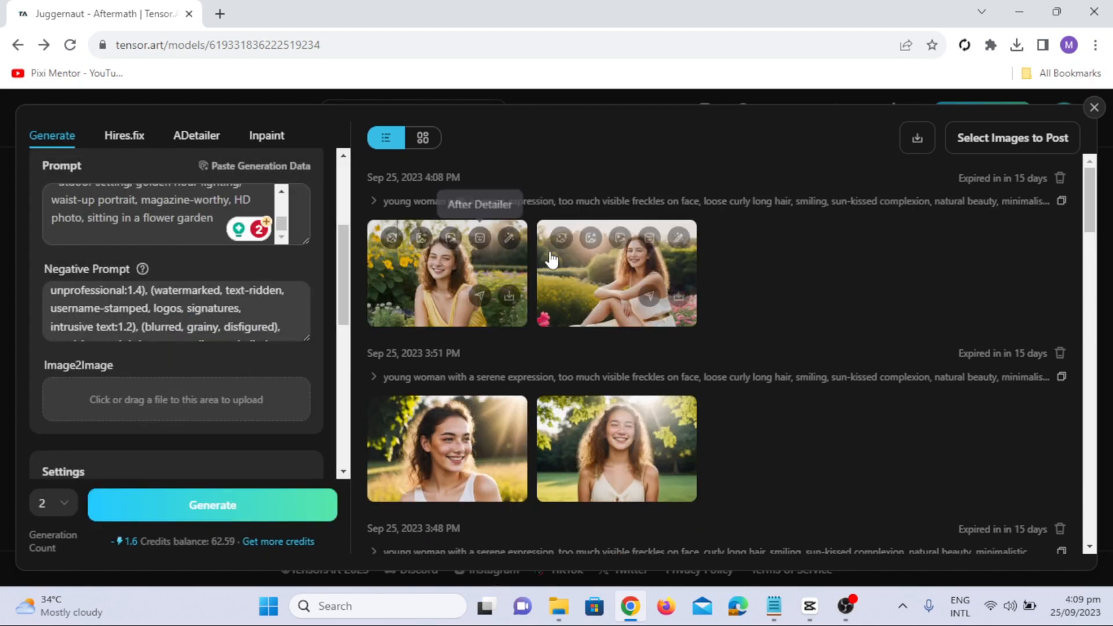
- Enlarge the woman in yellow, then the woman among pink flowers, and return to the yellow-dress close-up
left_click(446, 274)
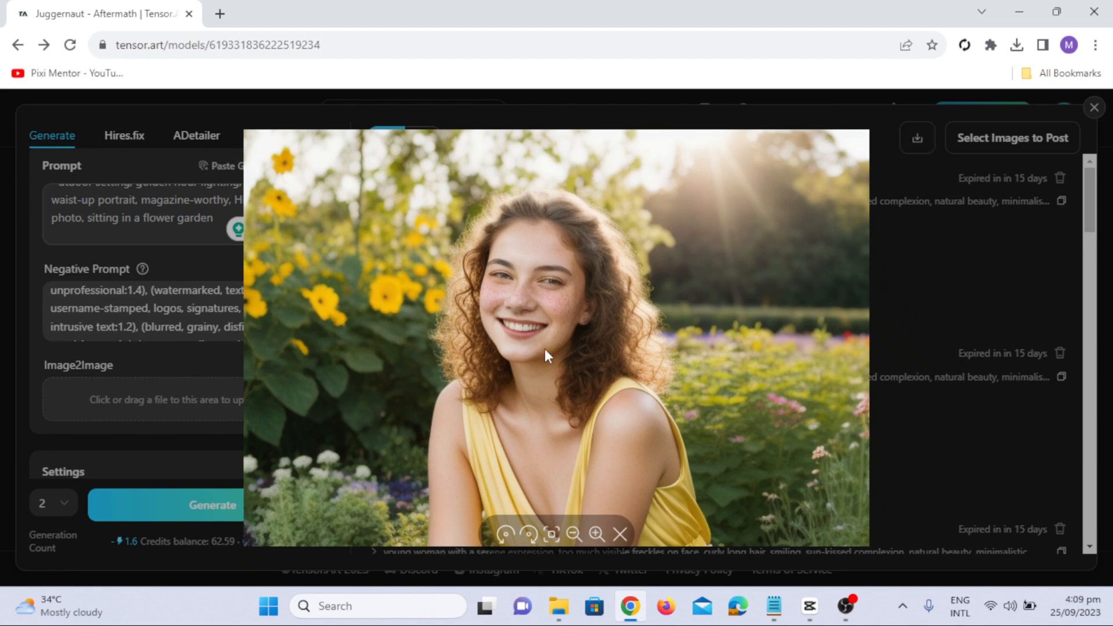
left_click(597, 533)
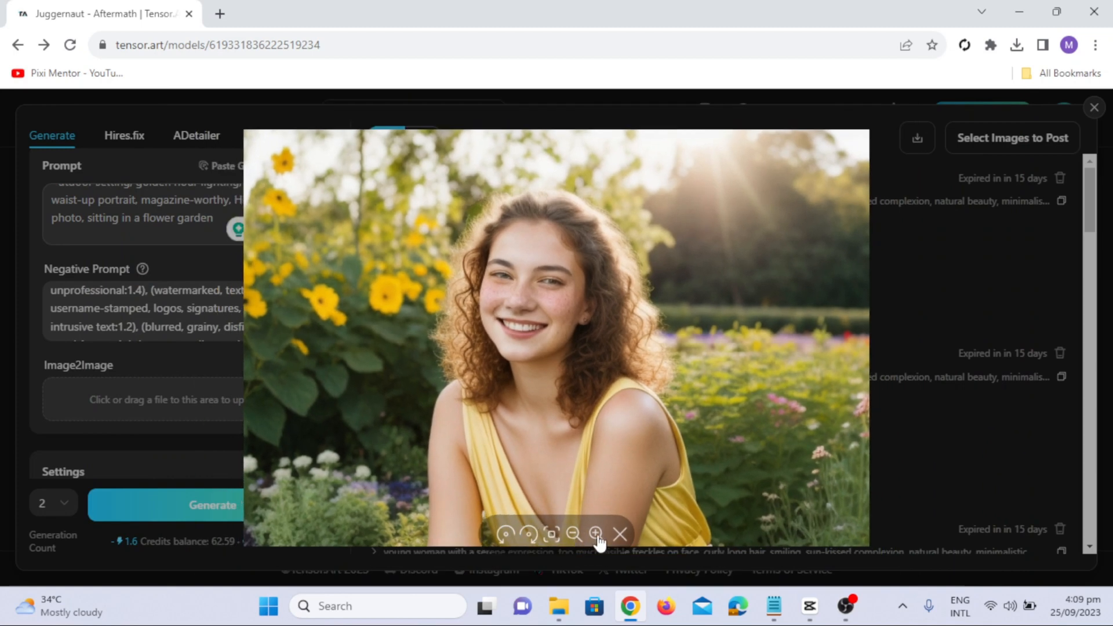
mouse_move(621, 534)
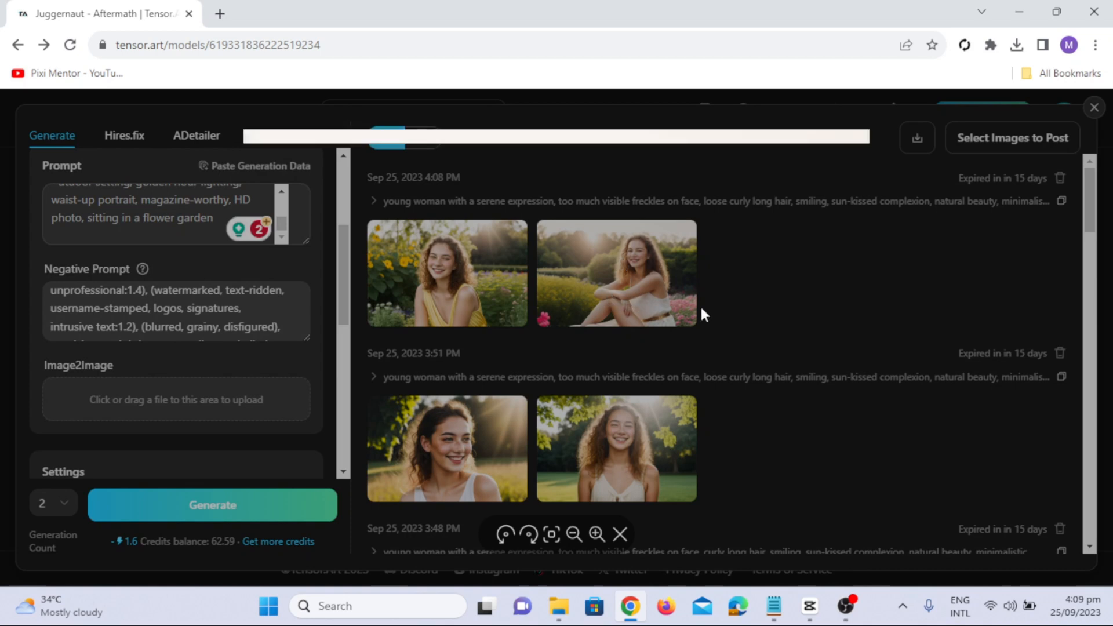
left_click(616, 272)
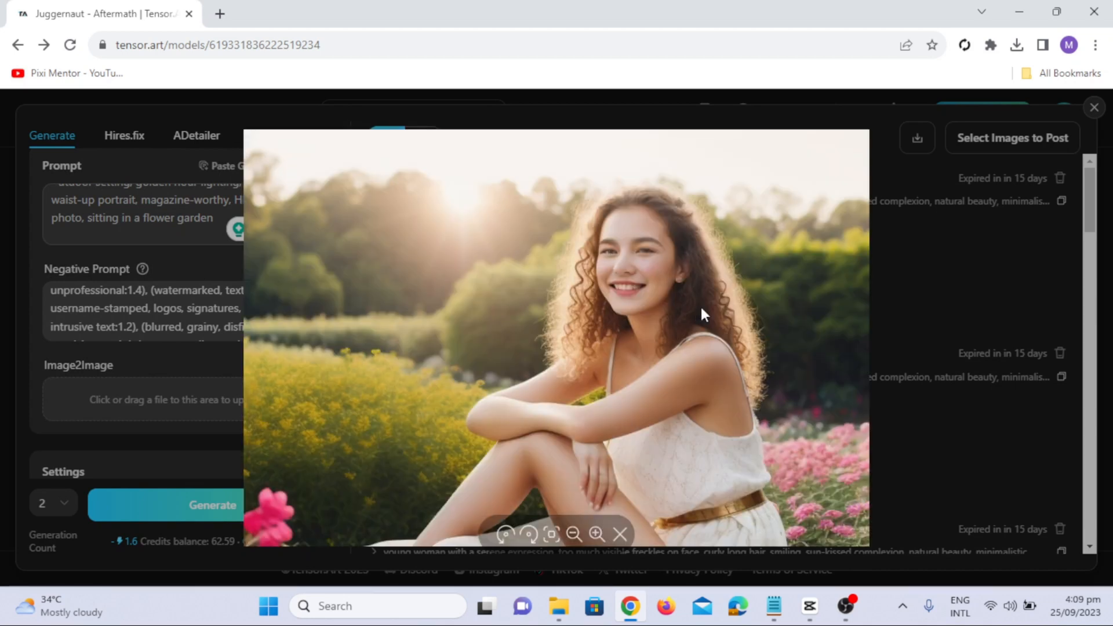
left_click(619, 533)
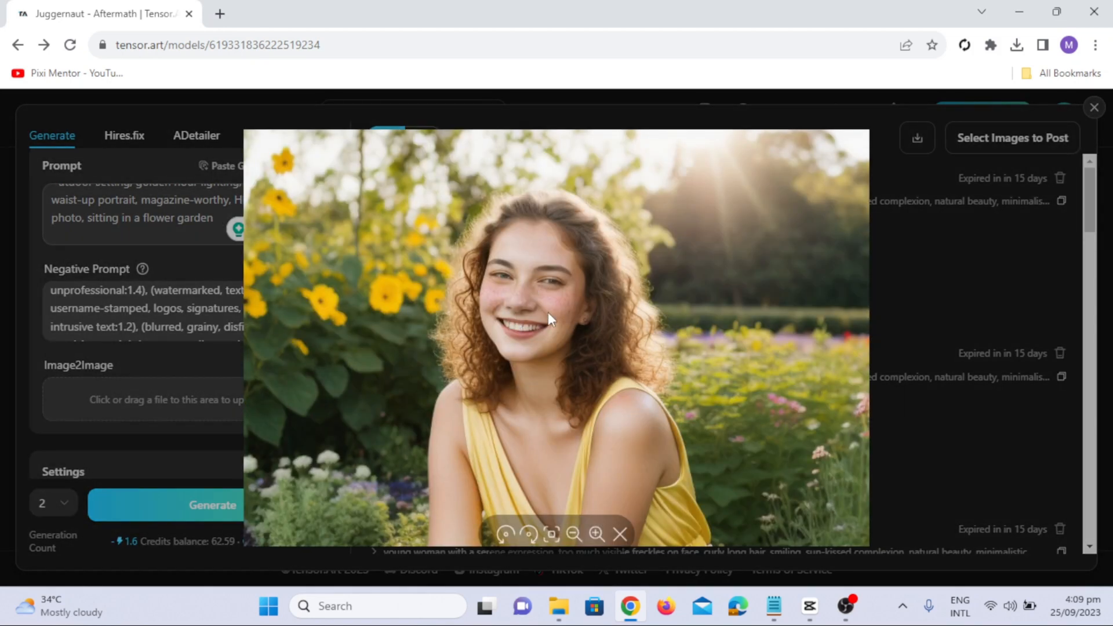
mouse_move(566, 317)
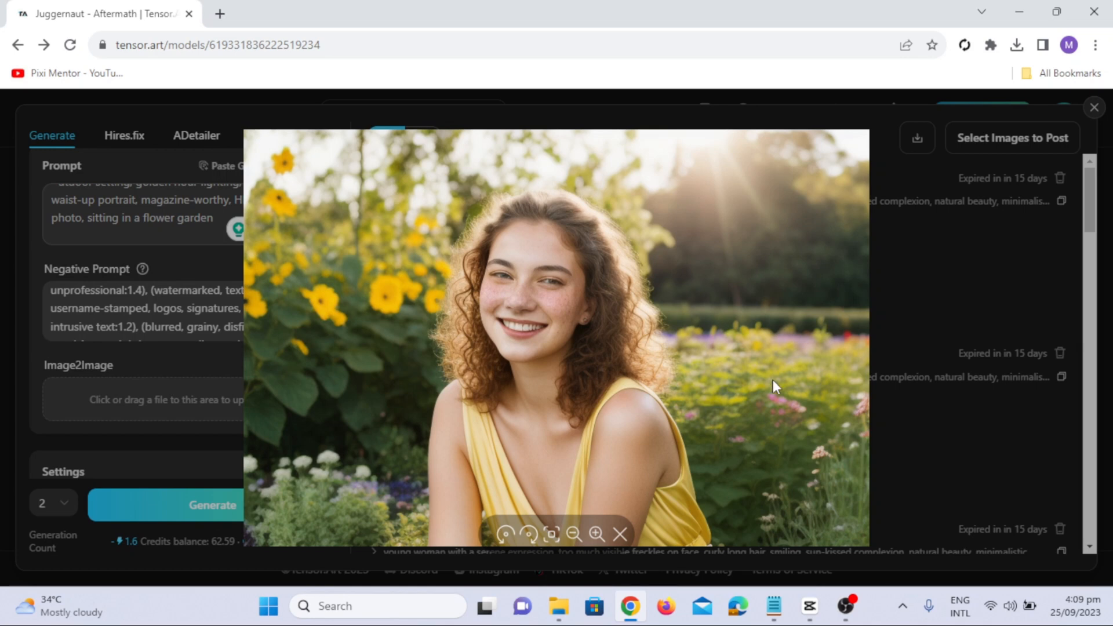
mouse_move(563, 311)
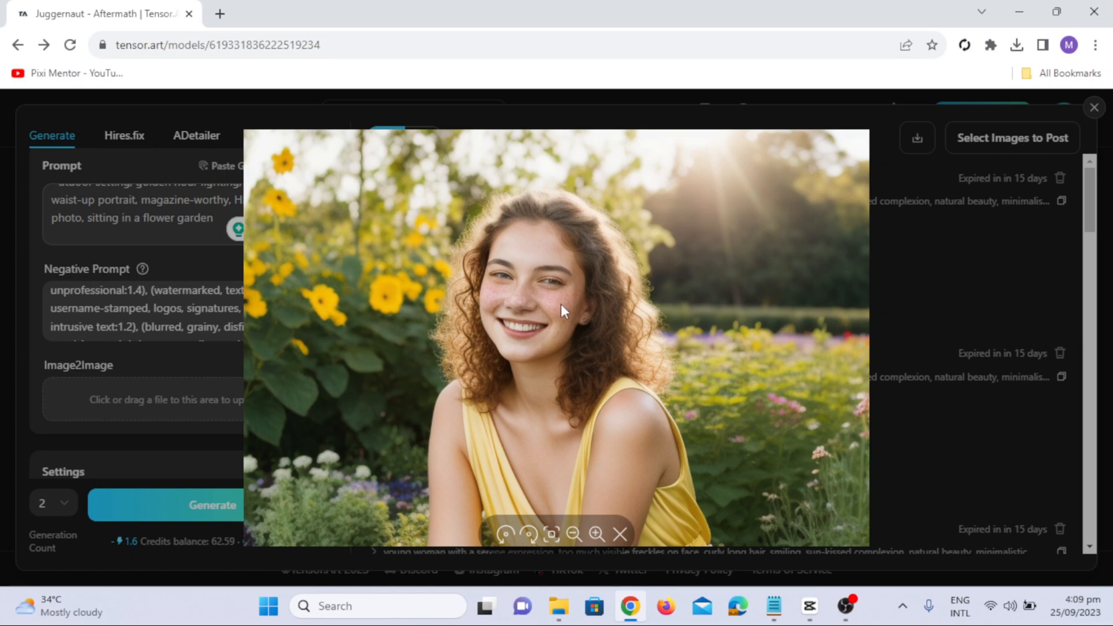
mouse_move(550, 333)
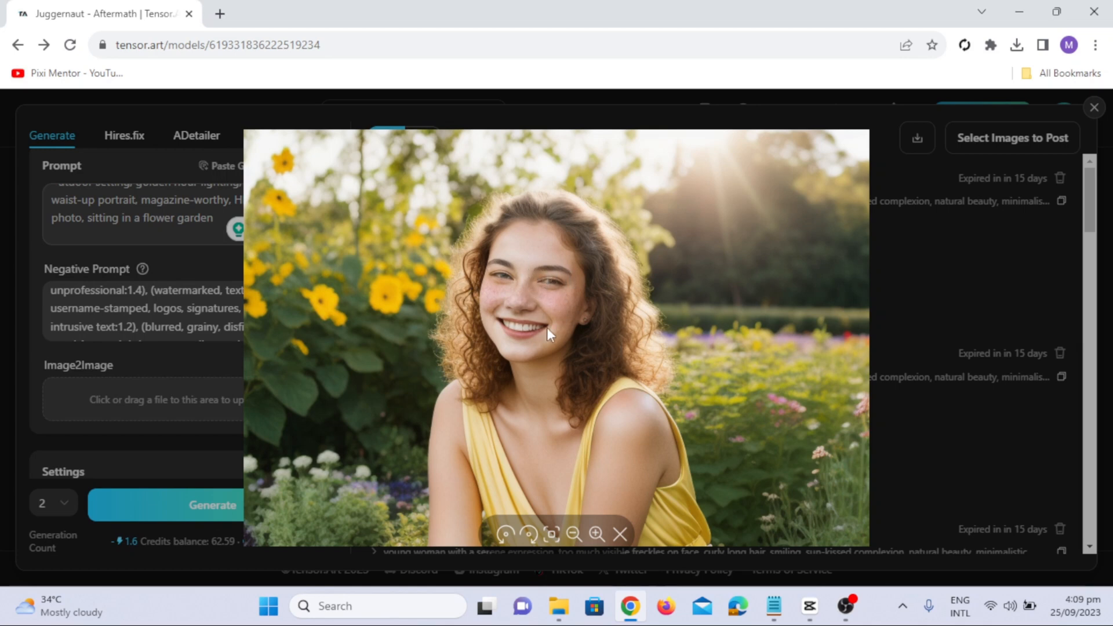
mouse_move(542, 345)
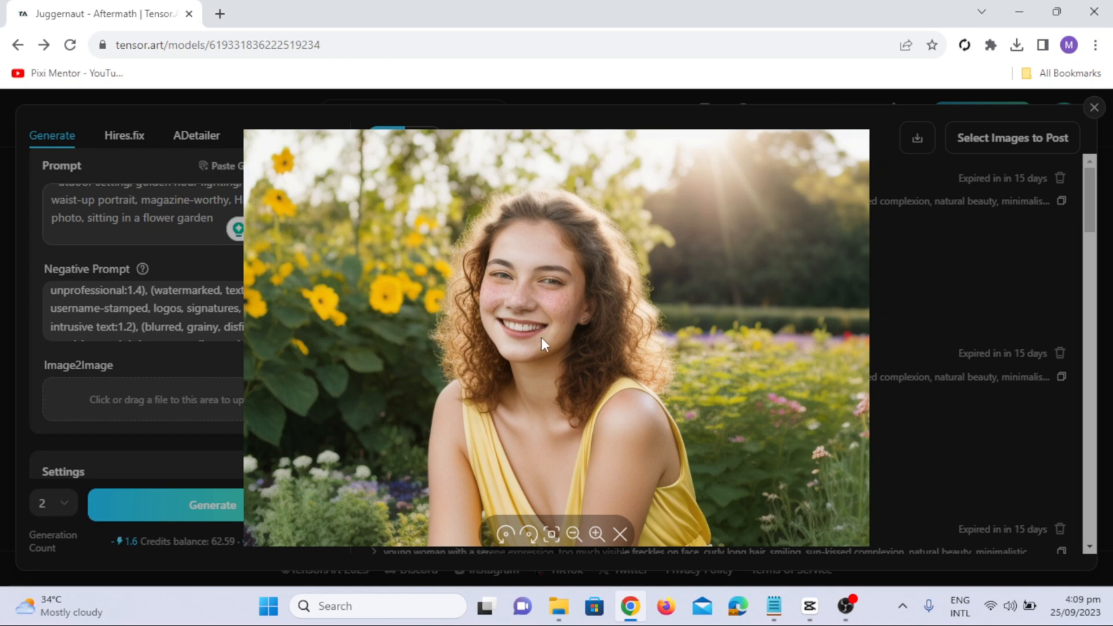
mouse_move(651, 338)
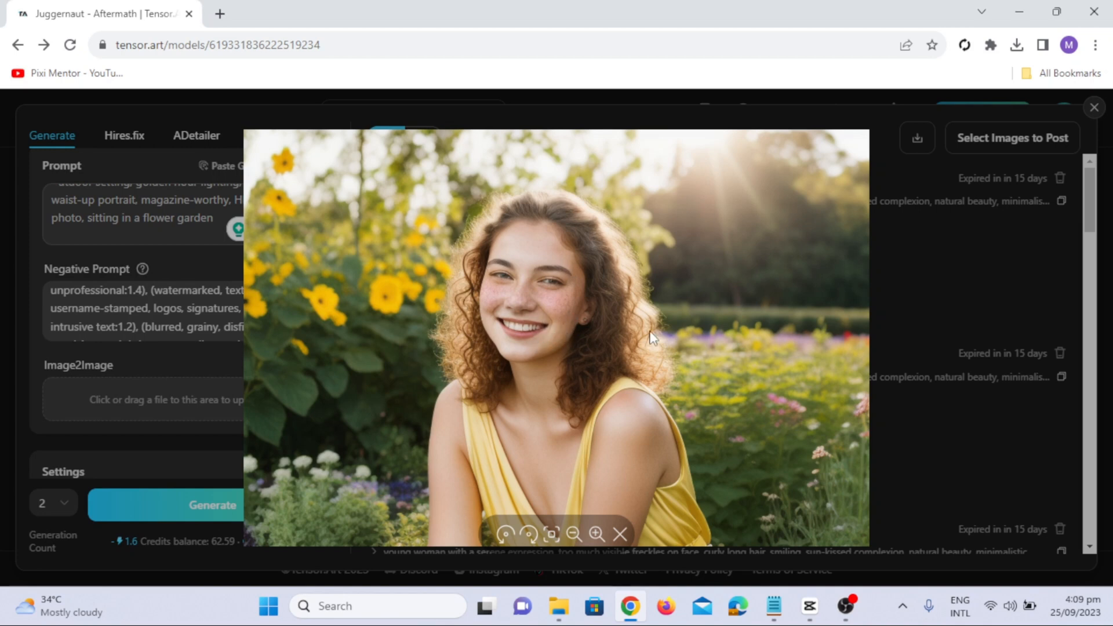
mouse_move(715, 444)
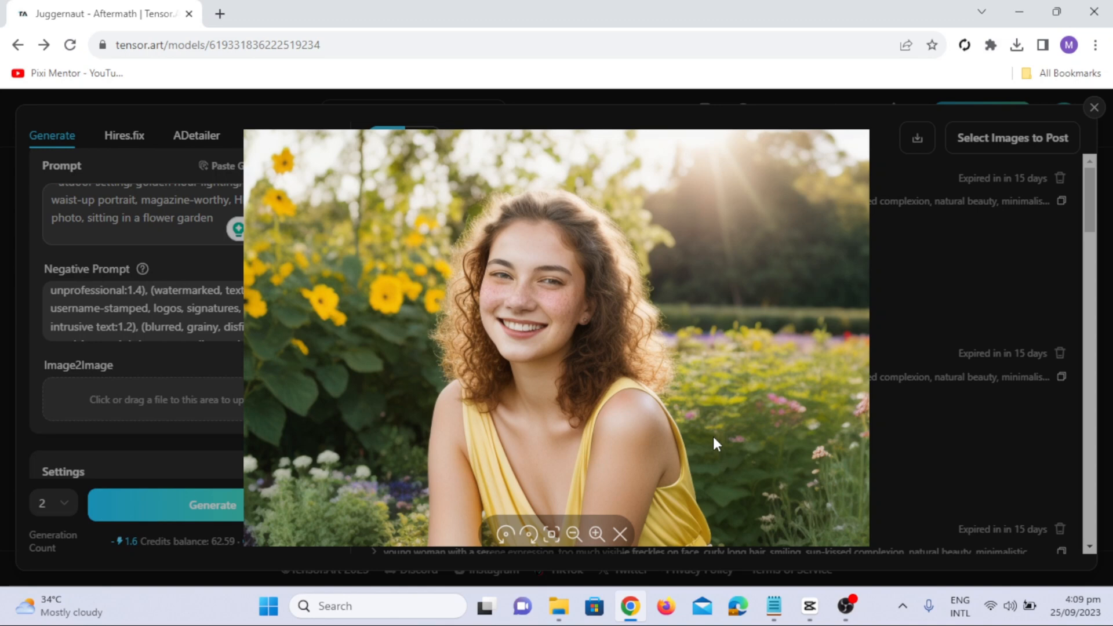
mouse_move(799, 498)
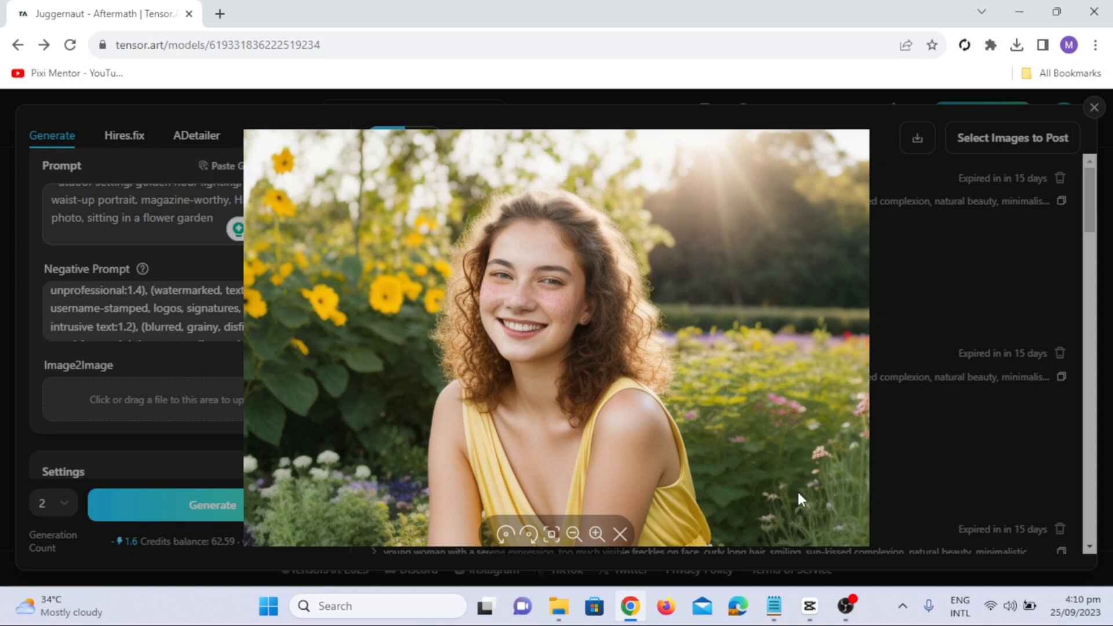